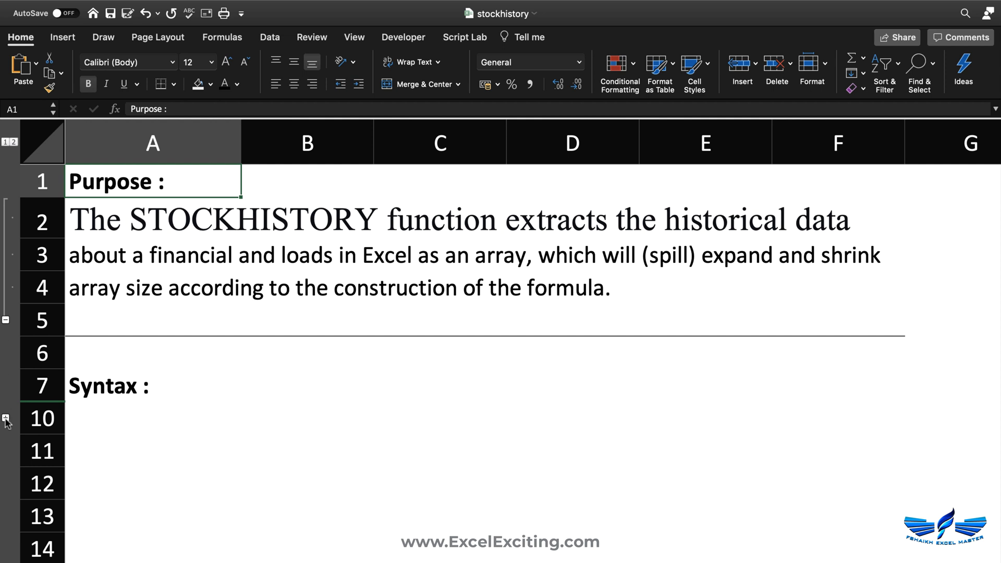
Expand the grouped rows to reveal the STOCKHISTORY syntax under the Syntax heading
click(7, 415)
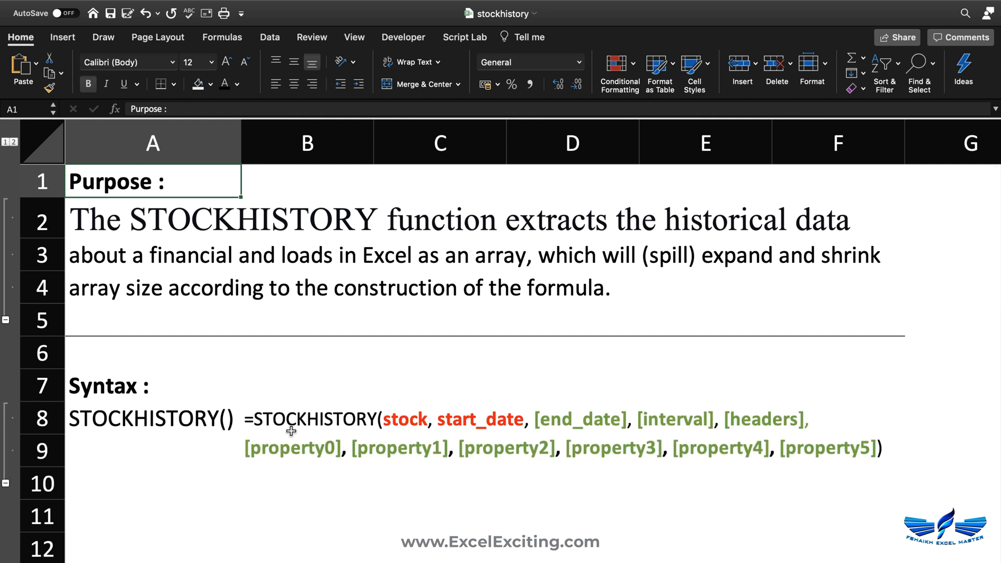
mouse_move(367, 451)
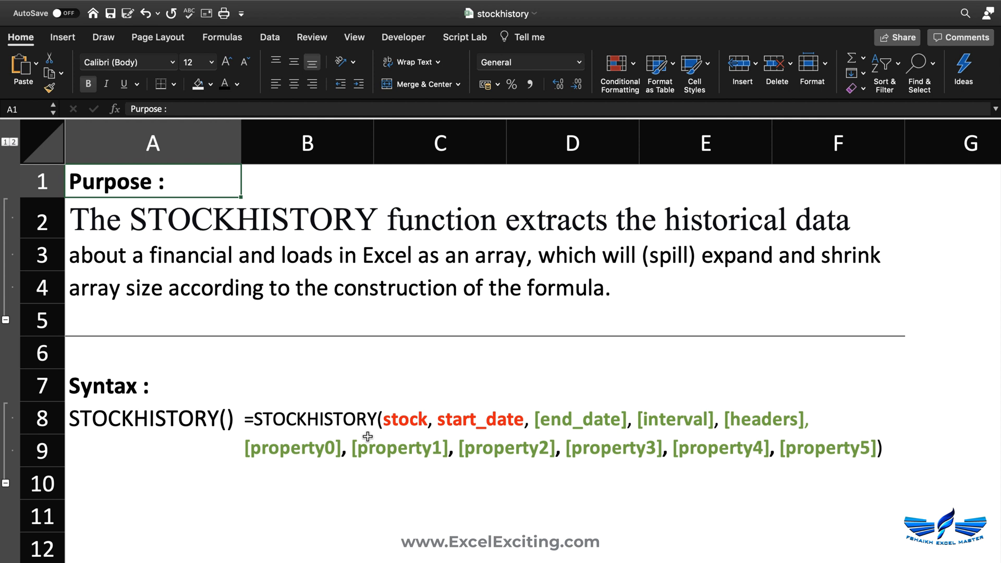
mouse_move(249, 541)
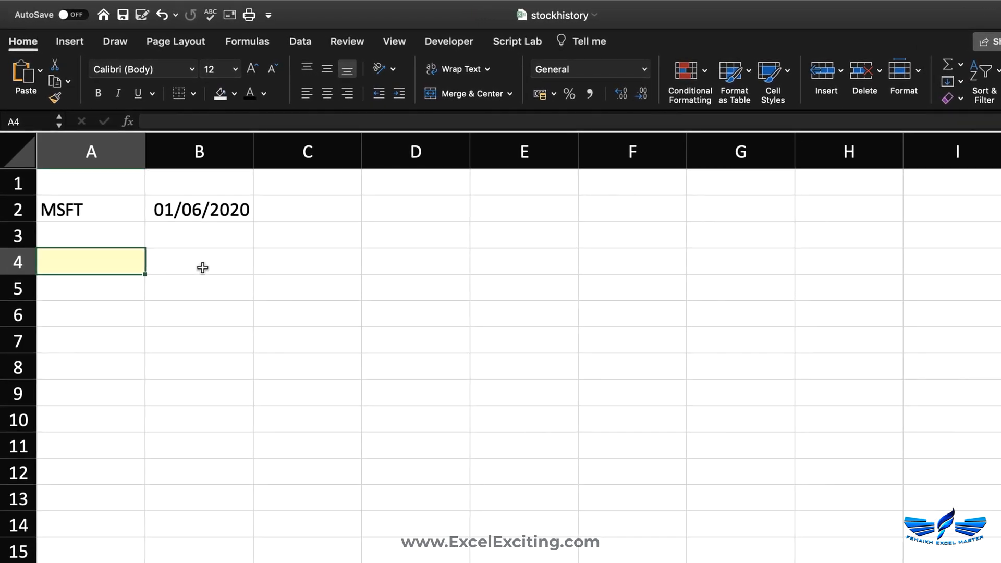
Enter =STOCKHISTORY(A2,B2) in A4 using the MSFT ticker and start date cells
text(=s)
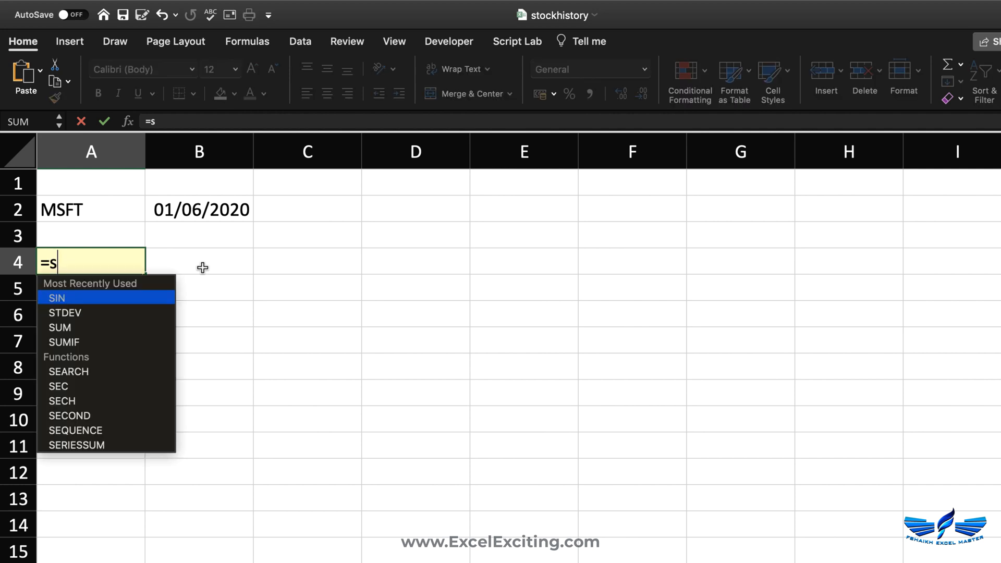
text(STOCKHISTORY()
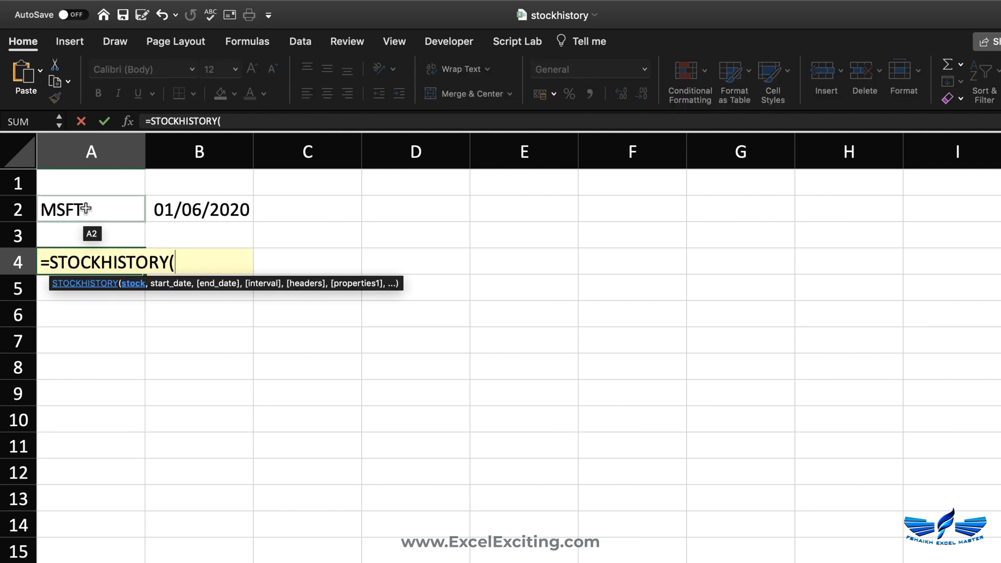
click(91, 209)
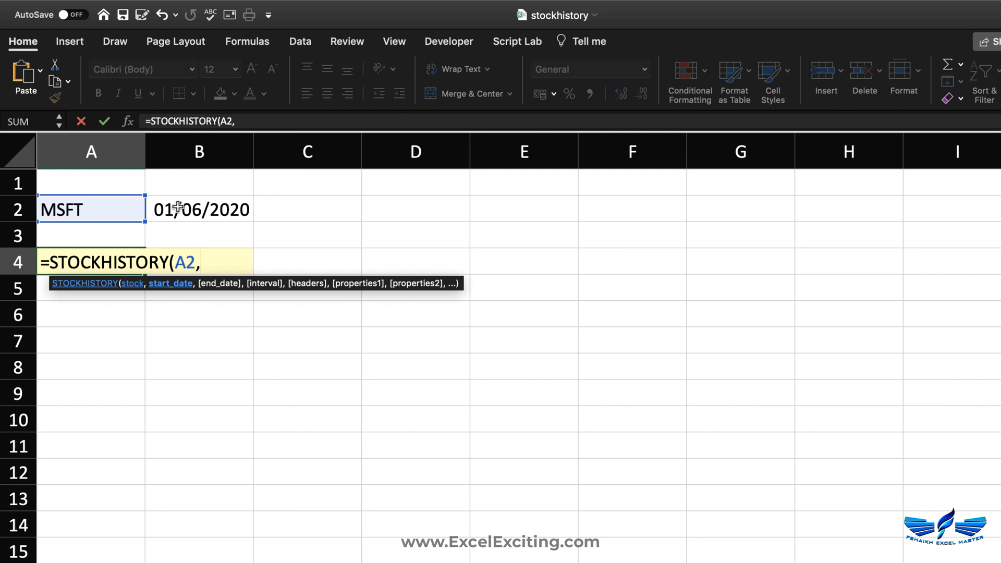
click(198, 210)
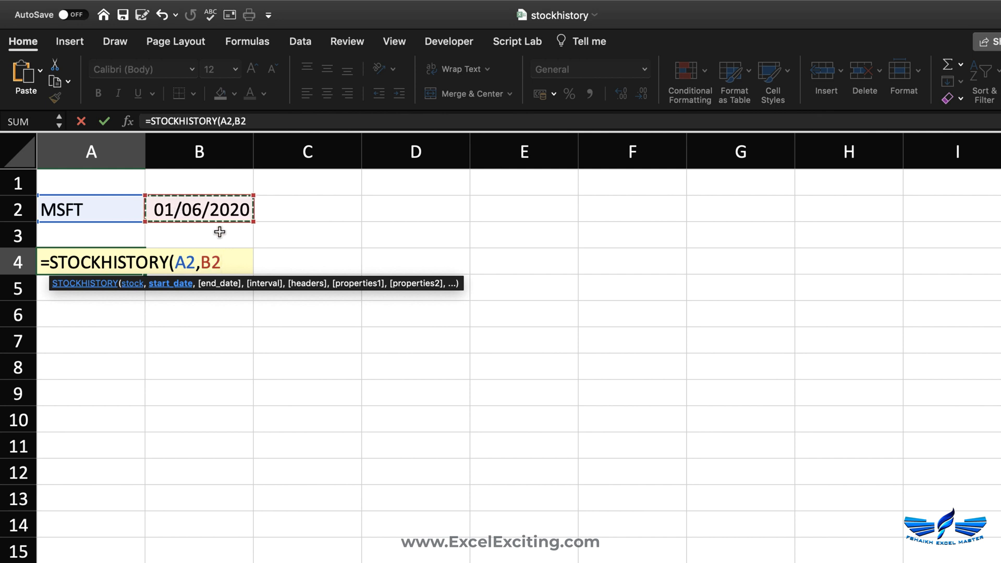
mouse_move(230, 239)
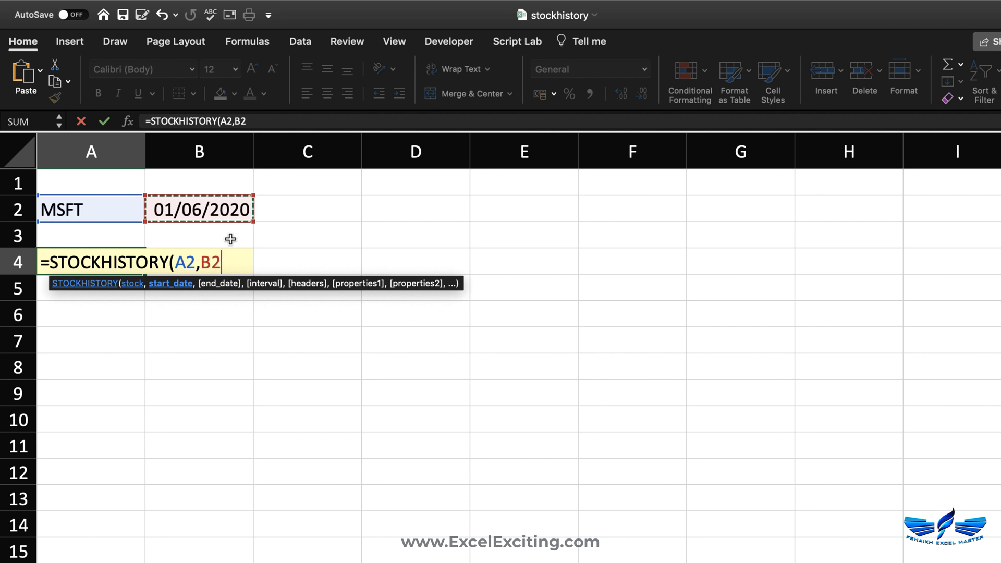
text())
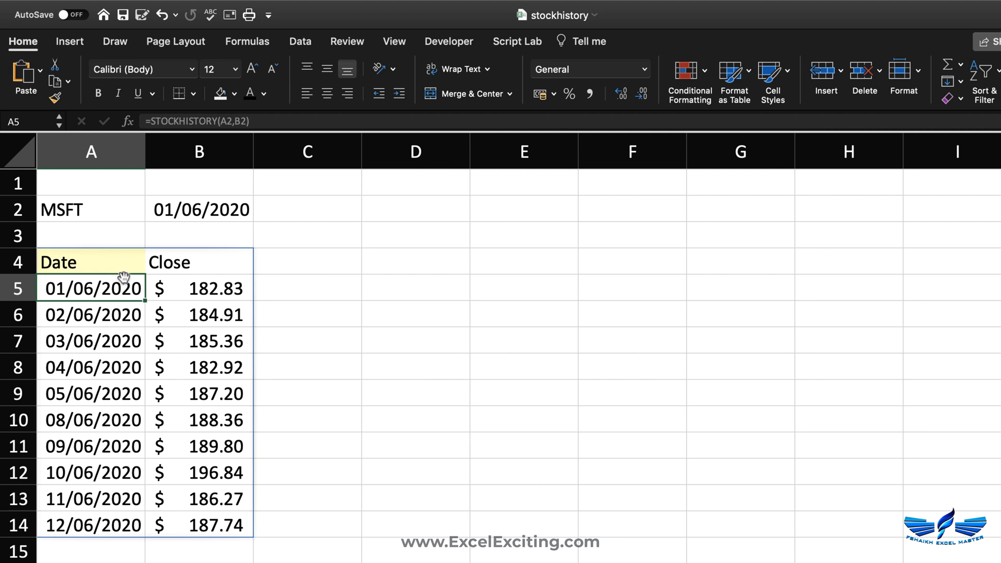
mouse_move(124, 278)
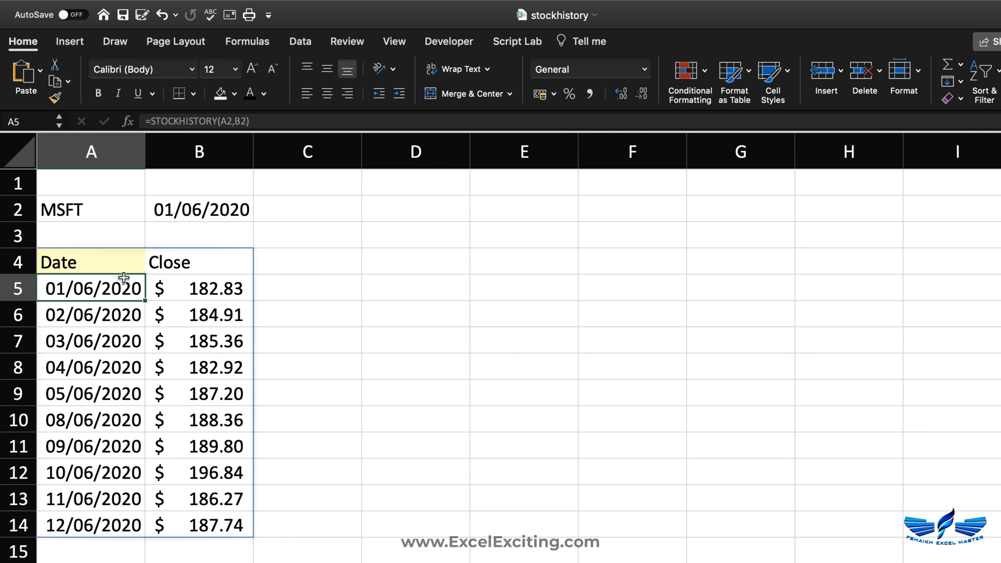
mouse_move(136, 529)
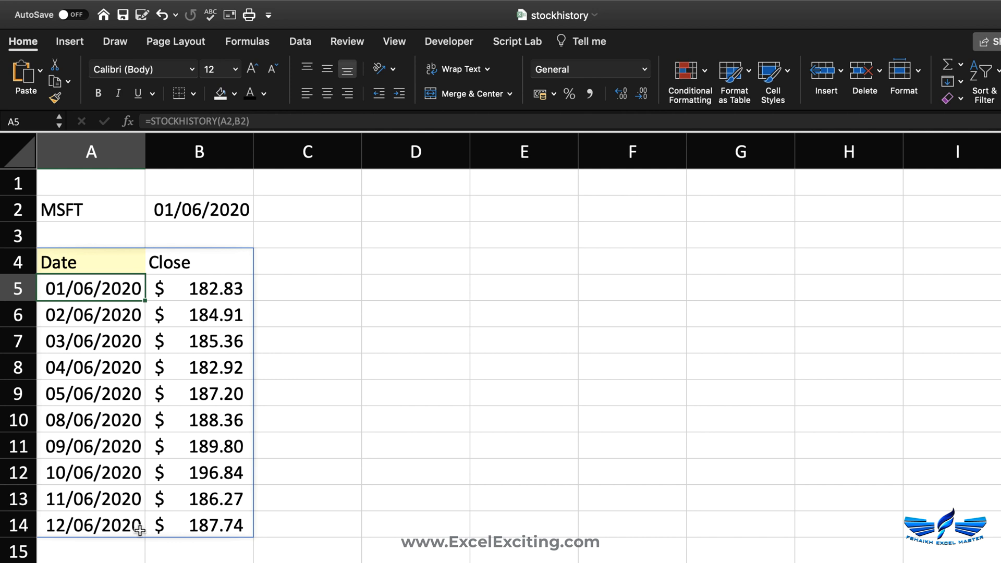
mouse_move(125, 534)
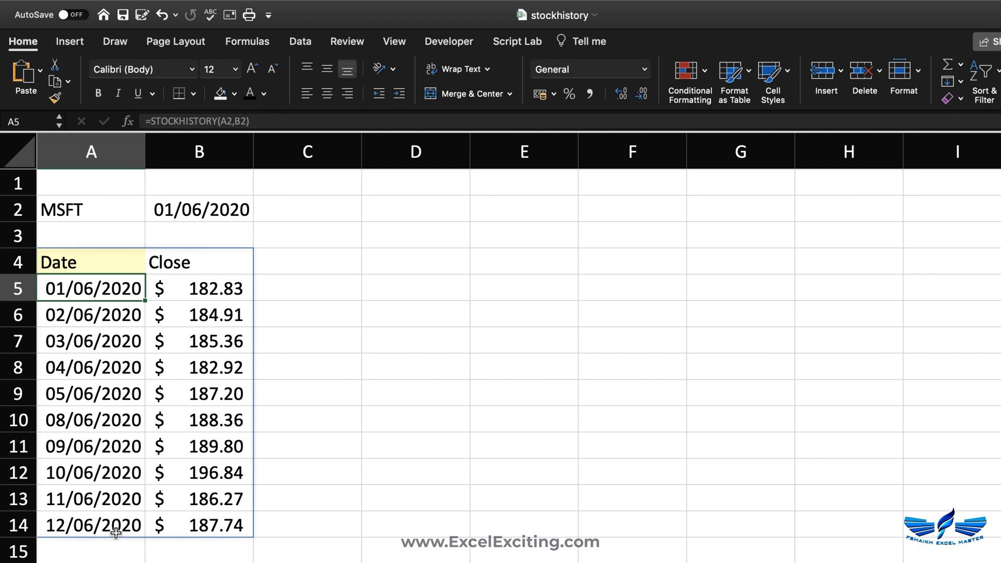
click(89, 525)
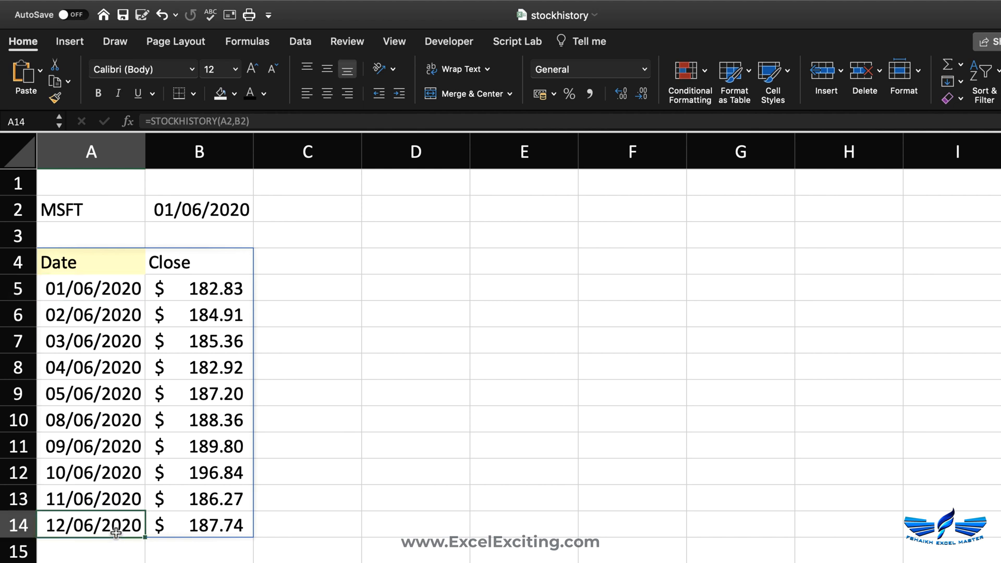
mouse_move(218, 350)
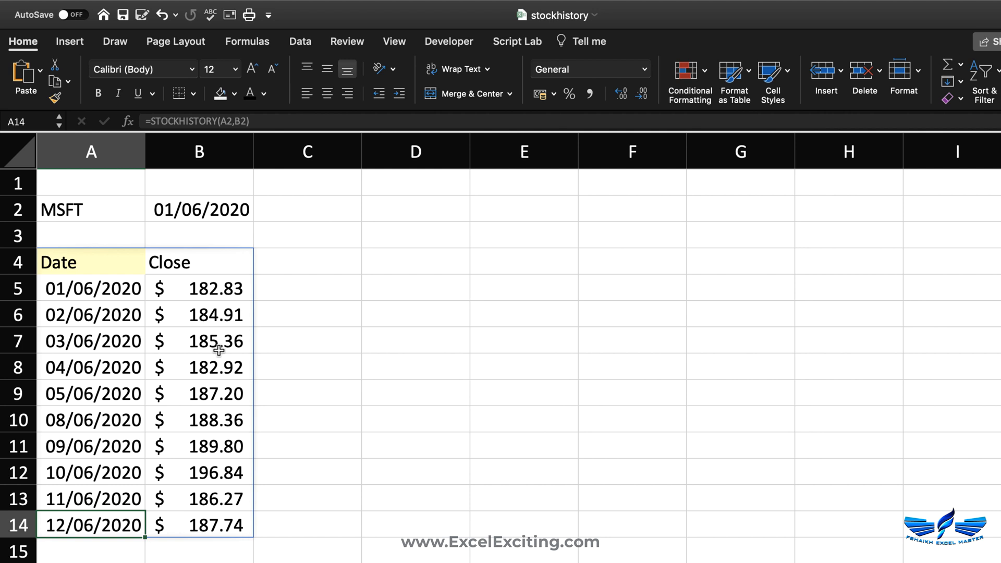
click(92, 262)
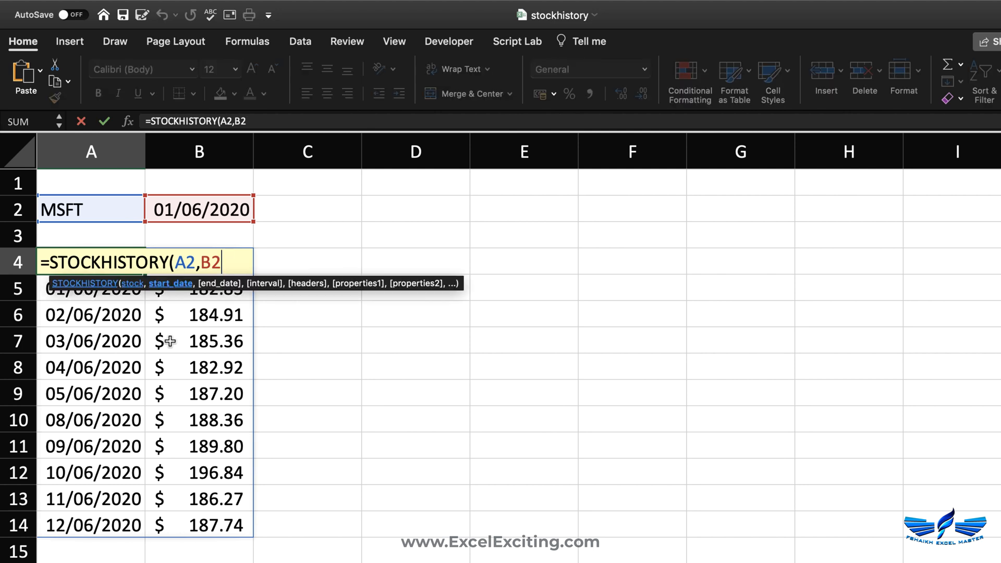
Extend the formula with end date B2+10 and weekly interval 1
text(,)
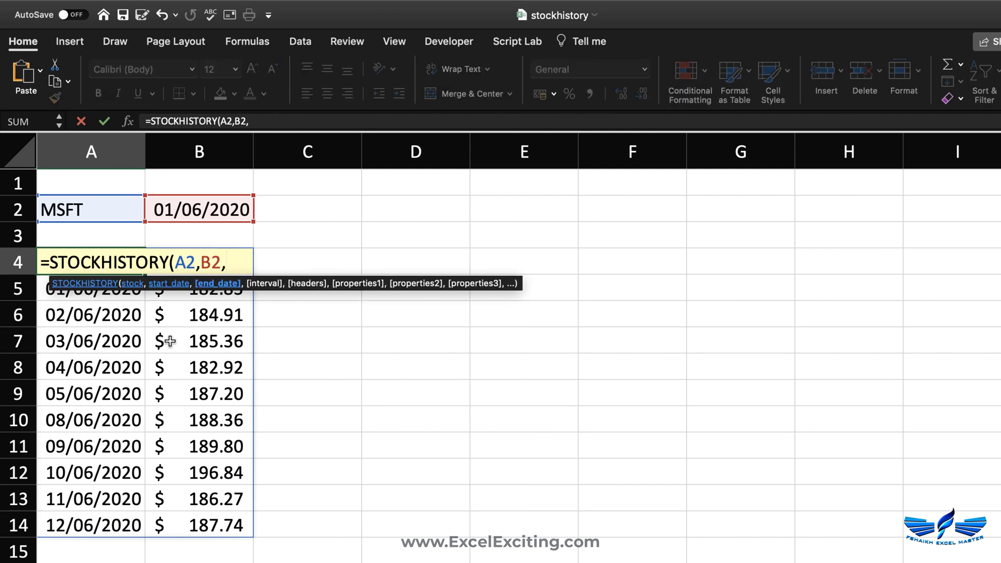
mouse_move(212, 209)
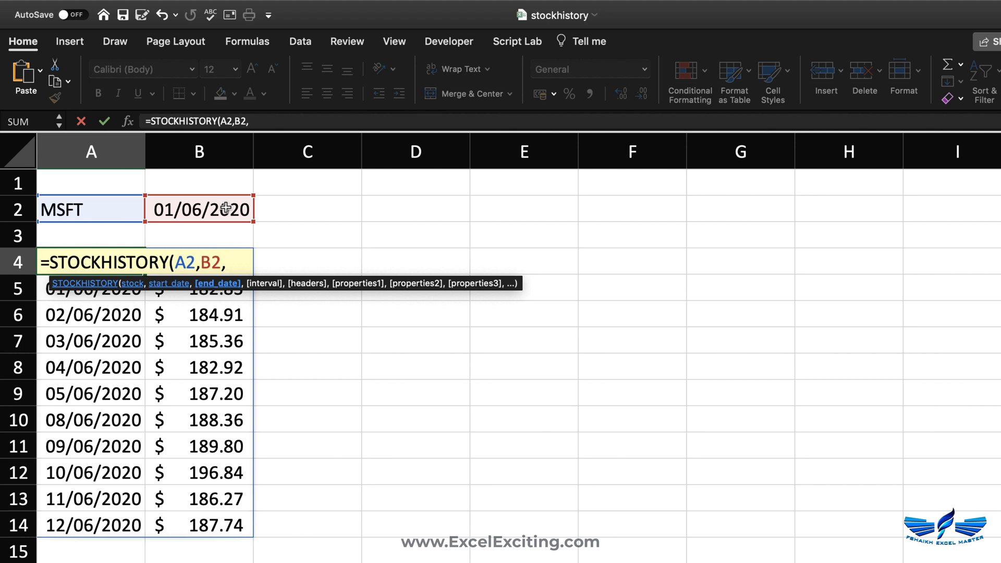
click(200, 209)
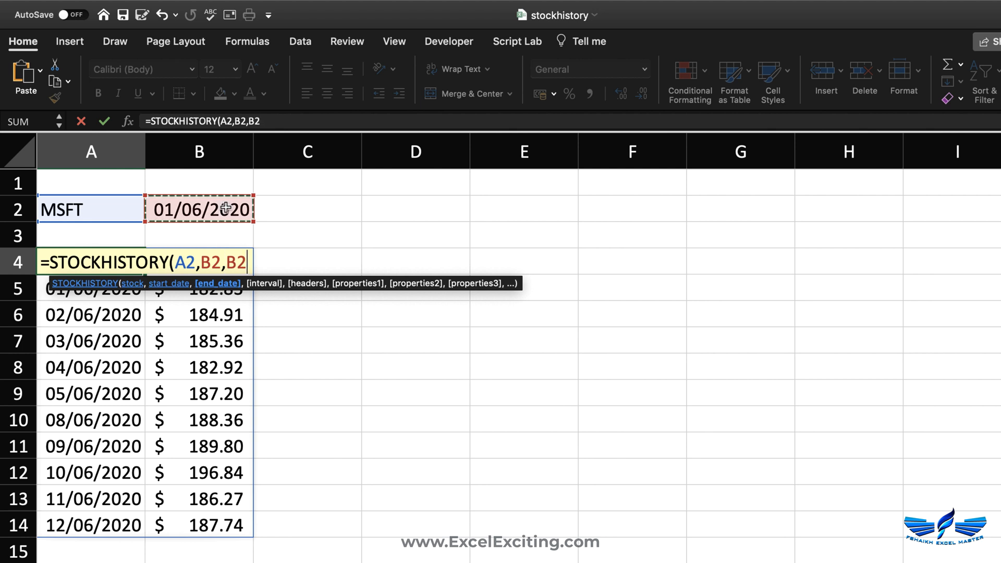
text(+)
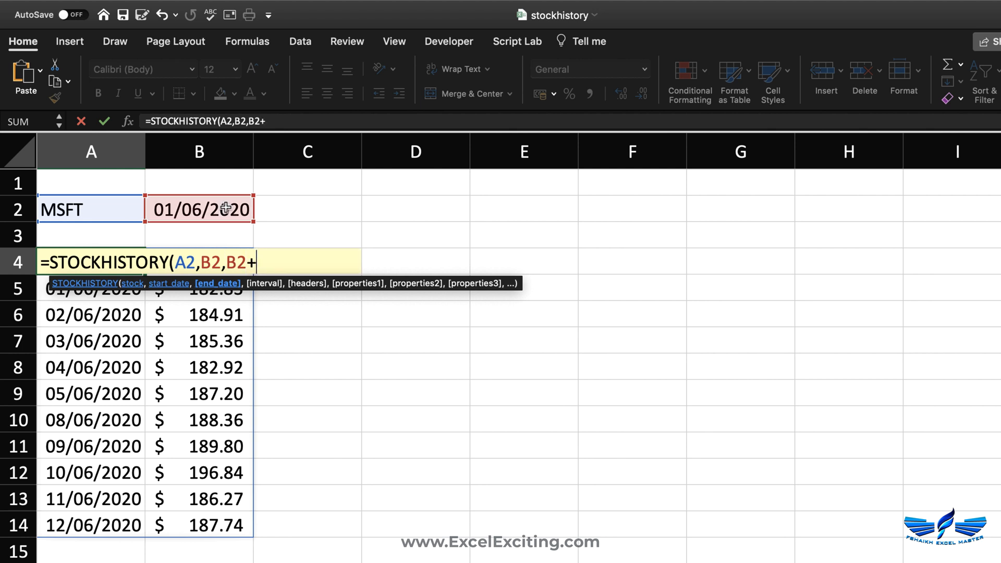
text(10,)
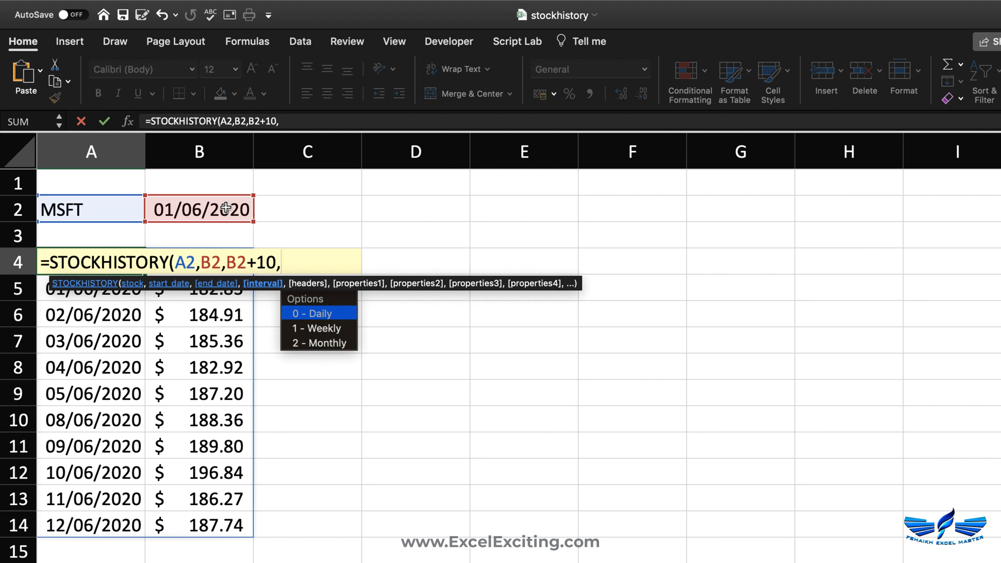
text(1,)
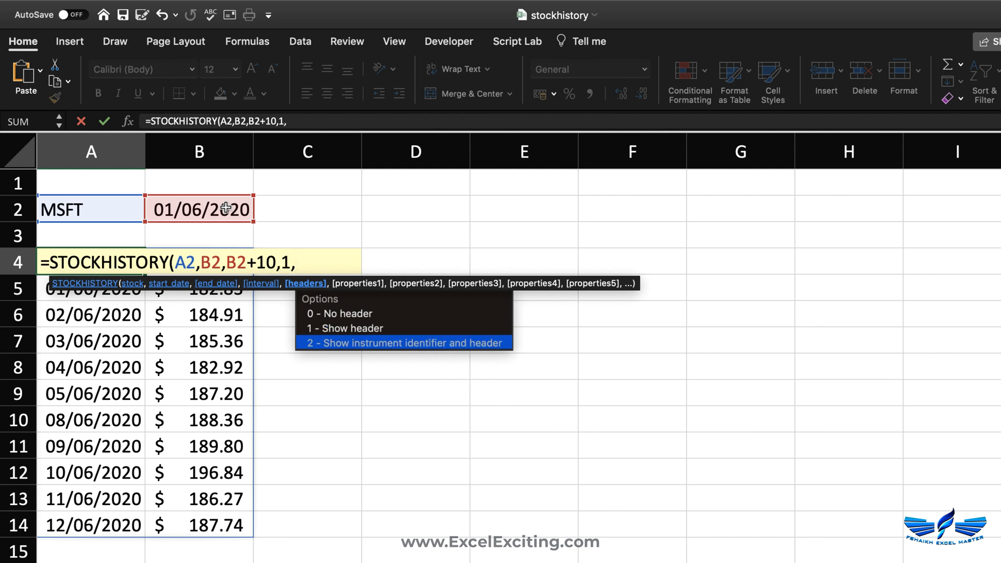
Add headers 2 and properties 2,0 so it reads =STOCKHISTORY(A2,B2,B2+10,1,2,2,0) and commit
text(2)
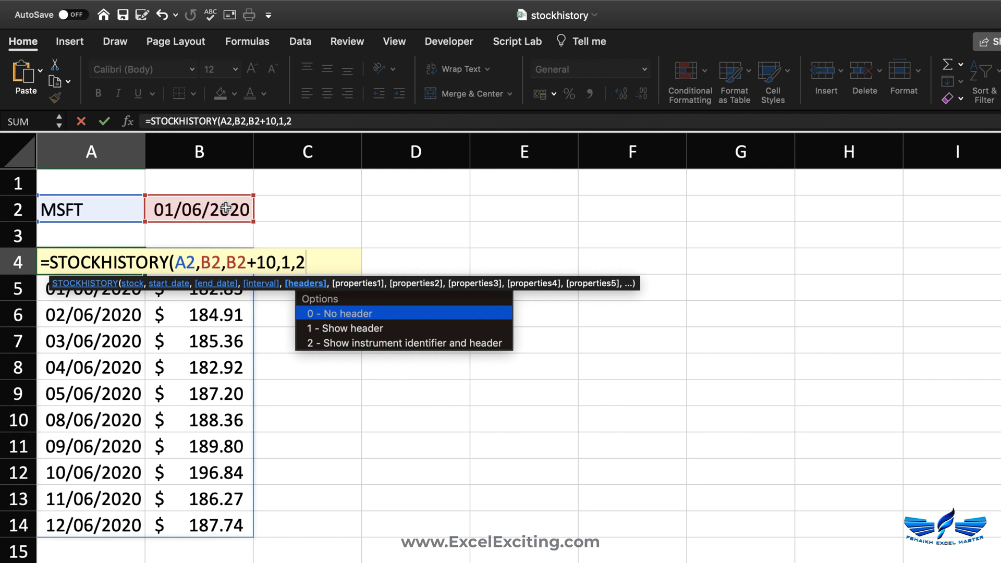
text(,)
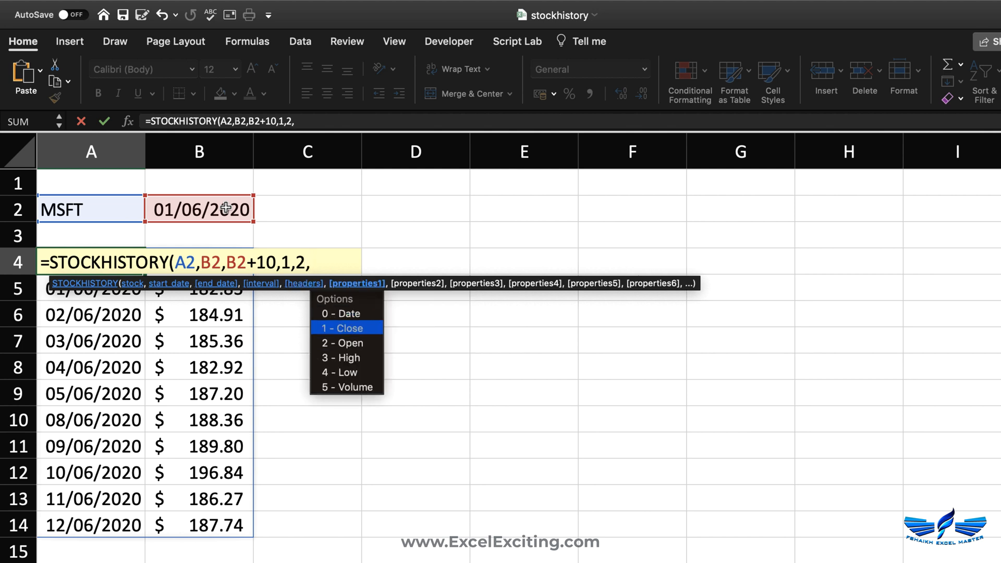
mouse_move(343, 342)
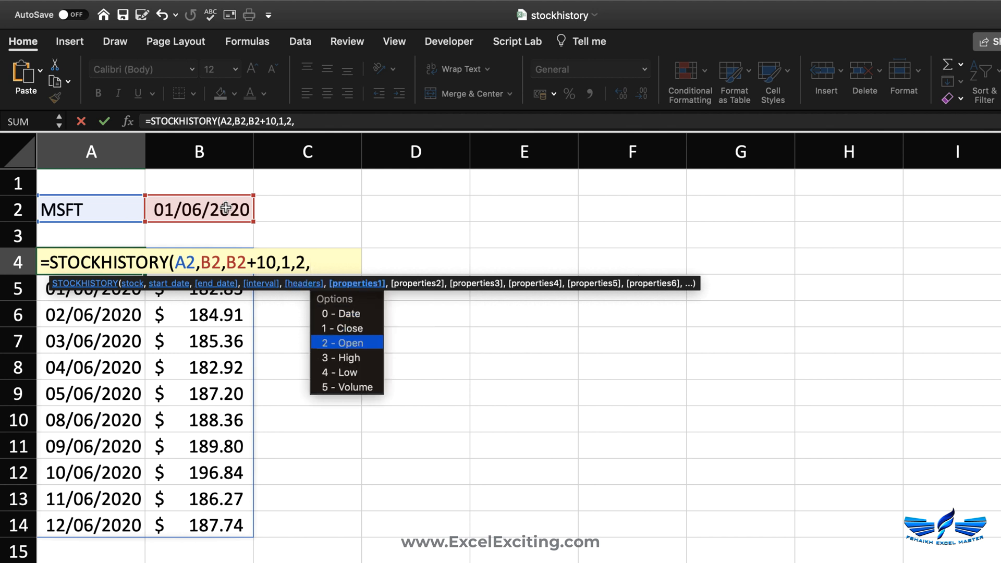
mouse_move(339, 372)
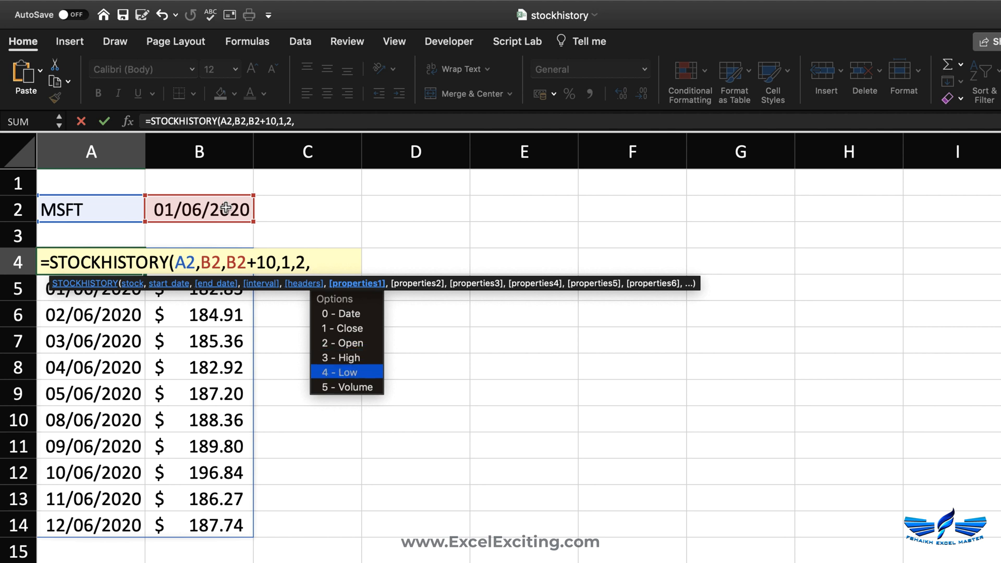
text(1)
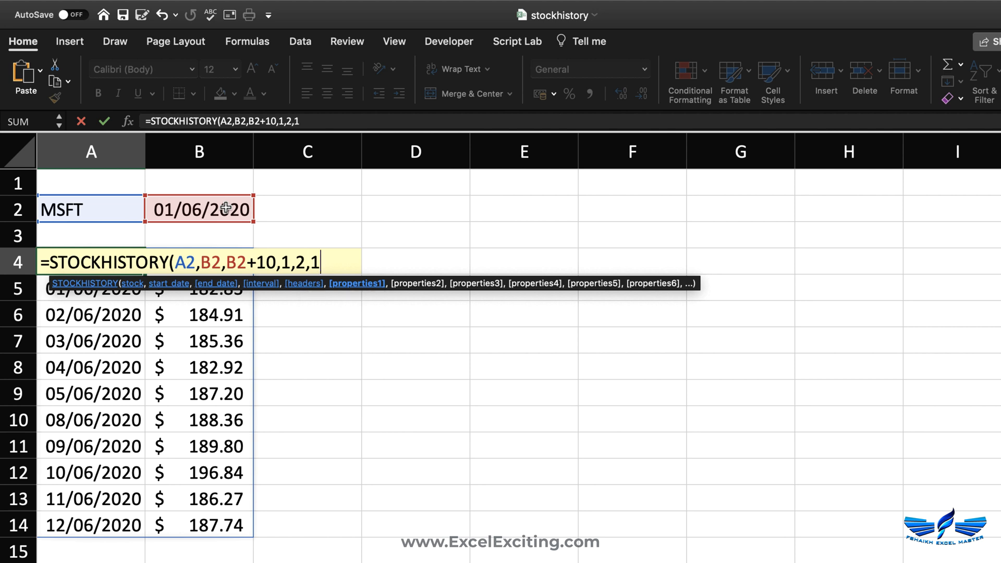
text(2)
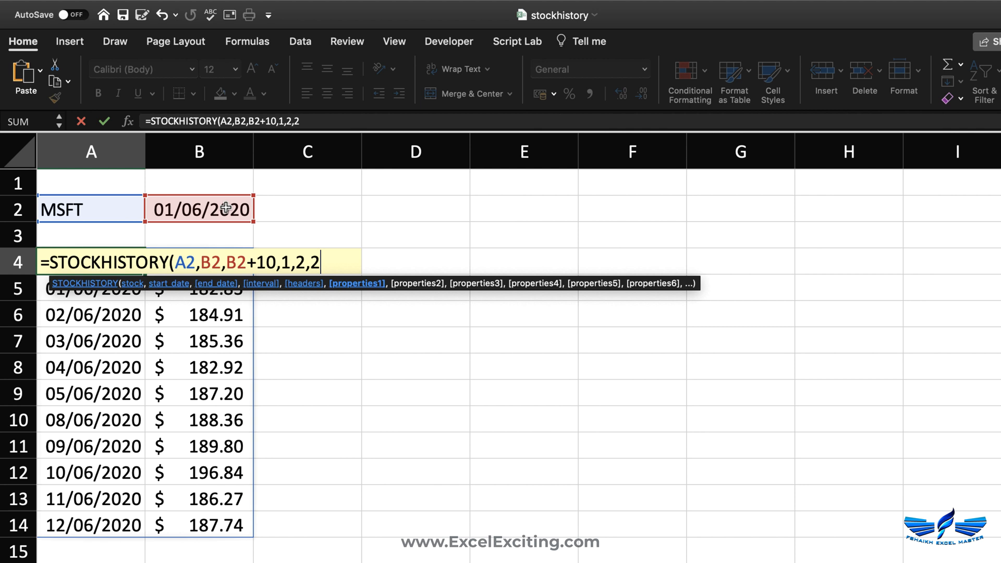
text(,)
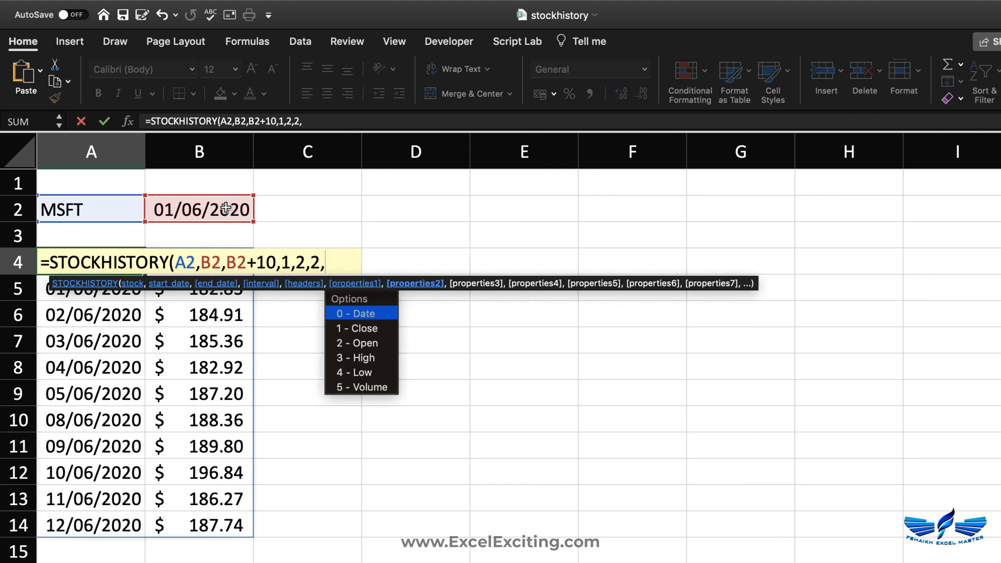
text(0))
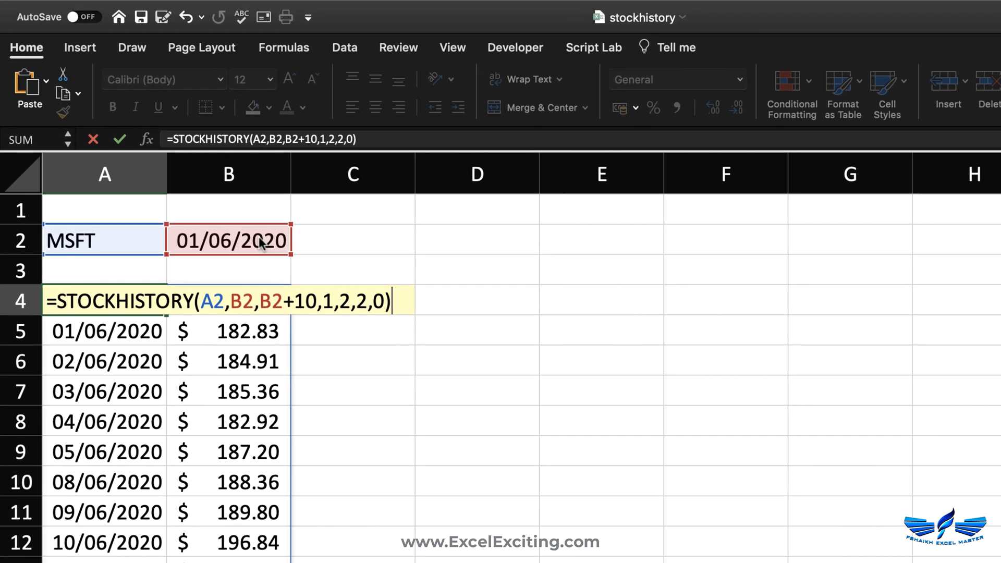
key(Enter)
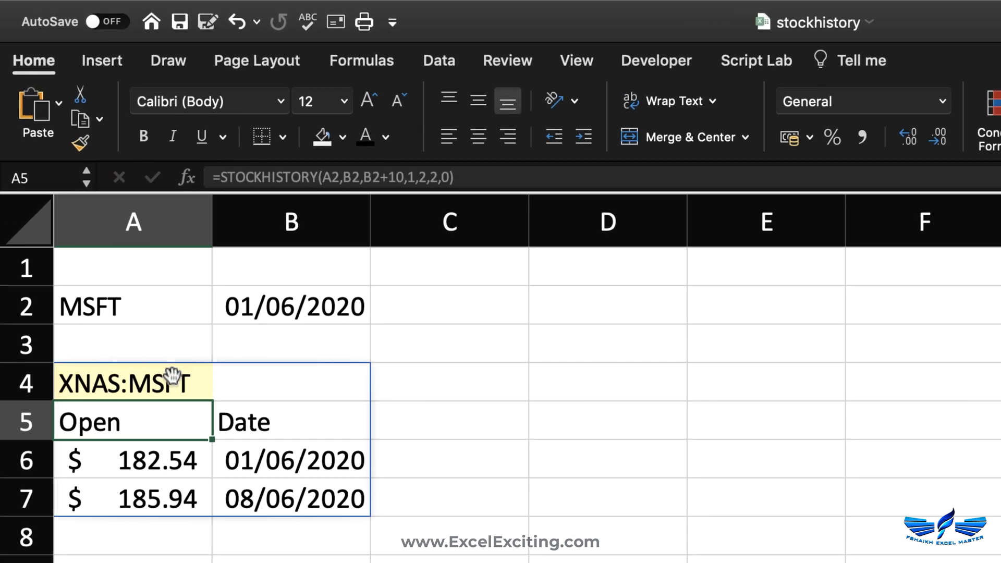
Inspect the Open header, then edit A4 to swap properties to 0,2 so Date precedes Open
click(133, 383)
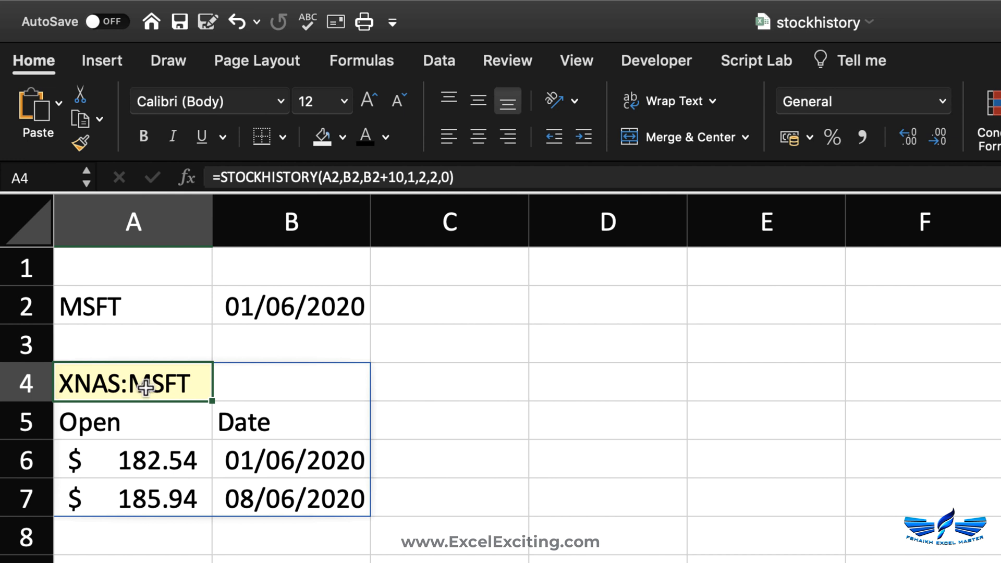
click(120, 422)
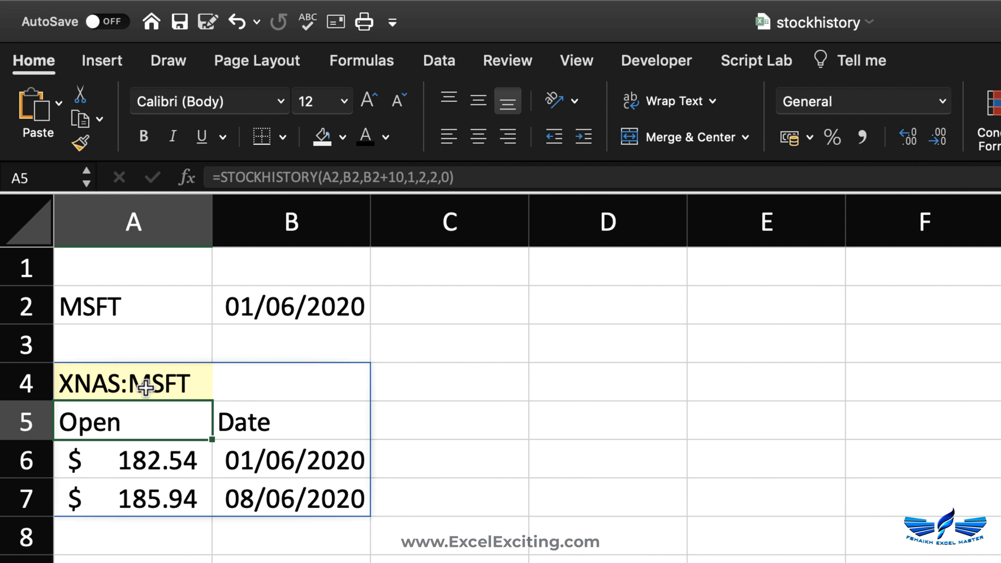
click(130, 384)
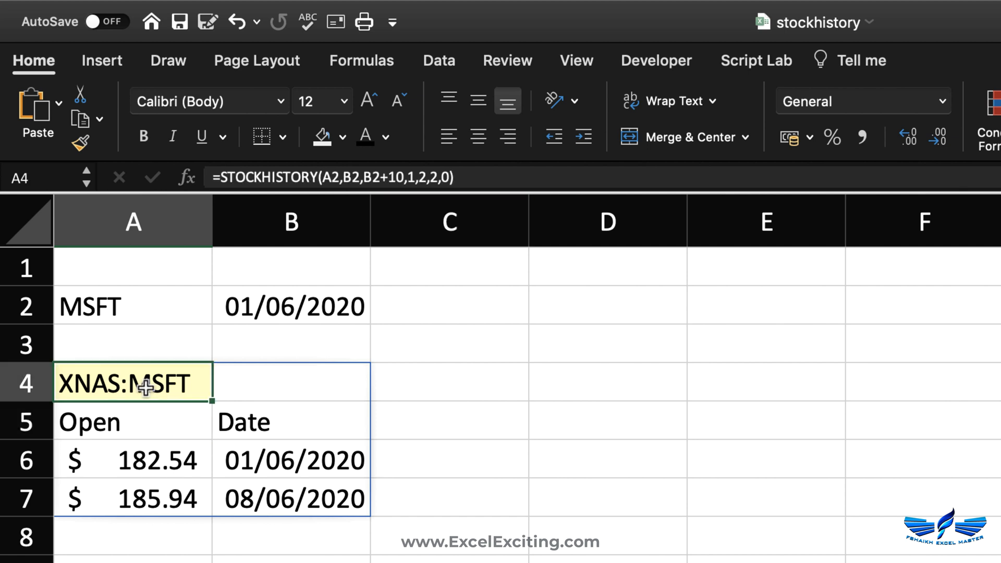
double_click(132, 383)
text(0,)
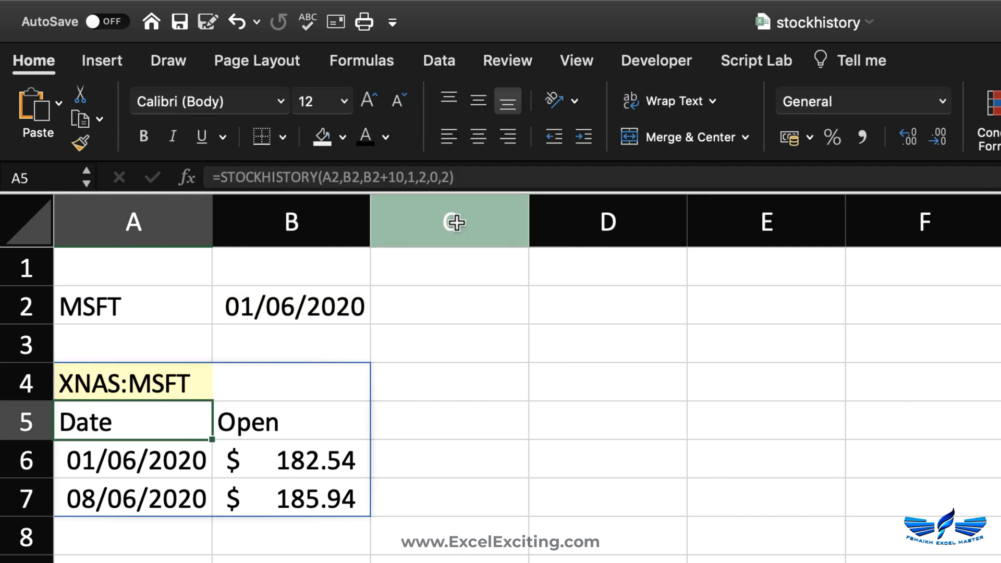
mouse_move(211, 422)
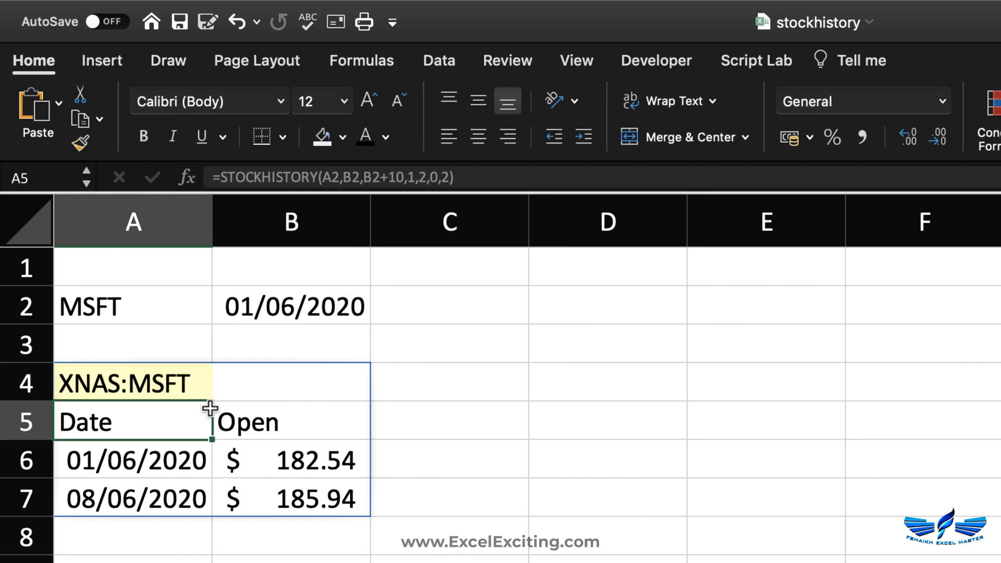
click(130, 382)
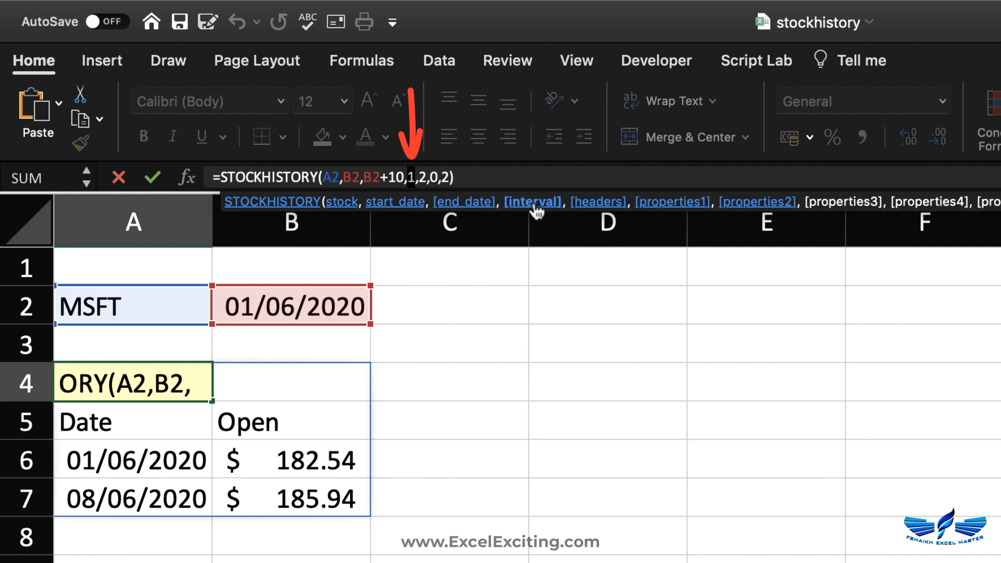
mouse_move(597, 208)
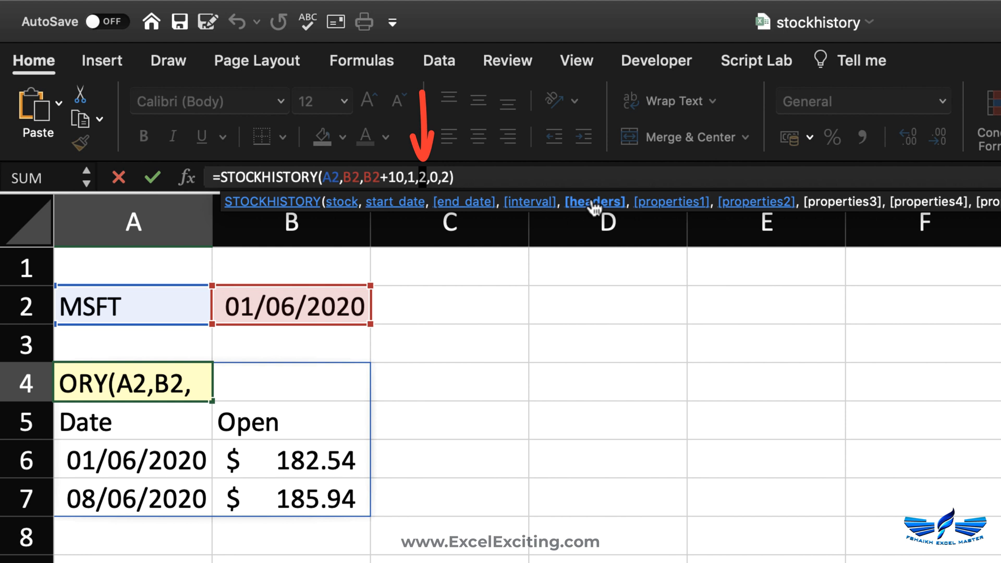
Change the headers argument from 2 to 1 to drop the XNAS:MSFT identifier row
text(1)
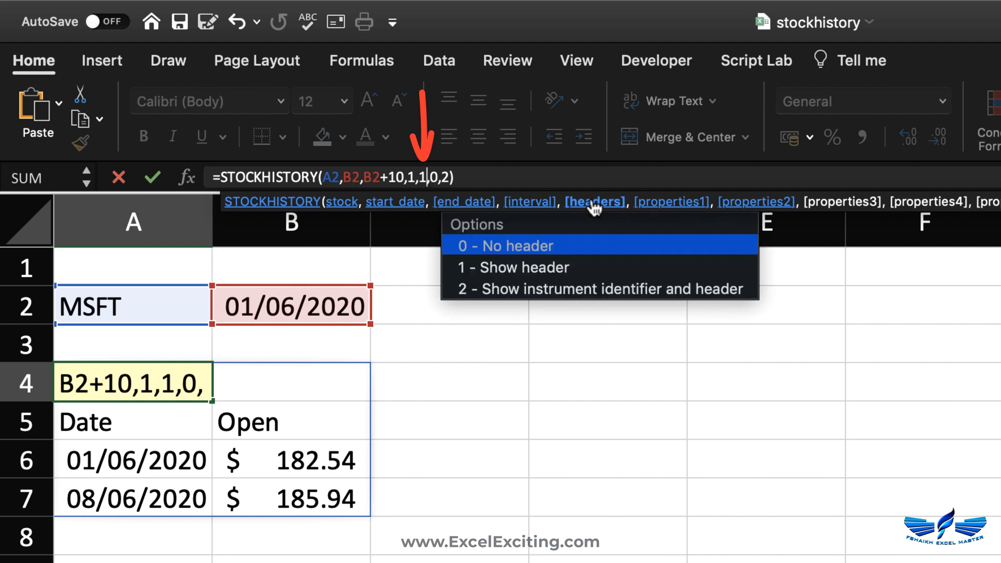
key(Enter)
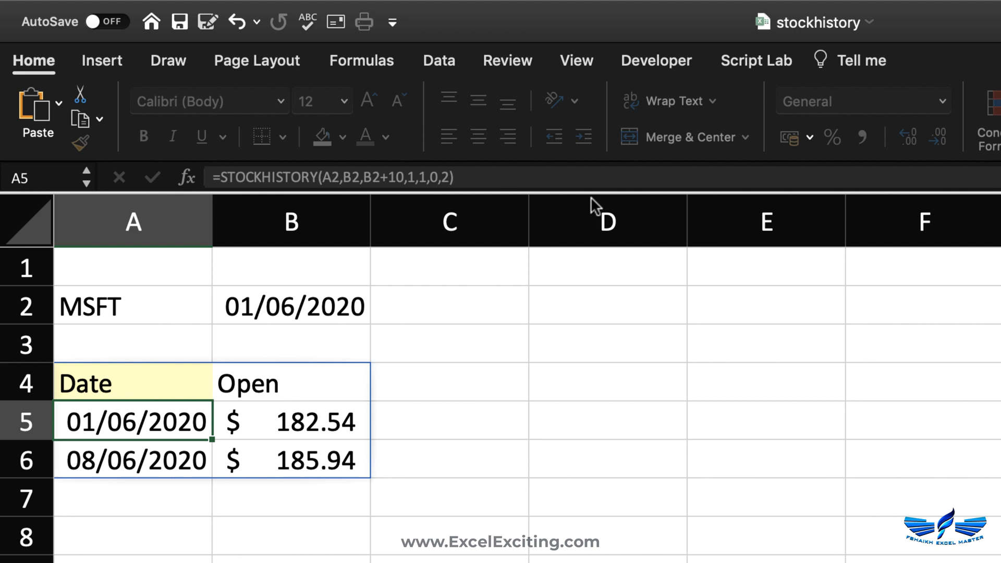
click(133, 384)
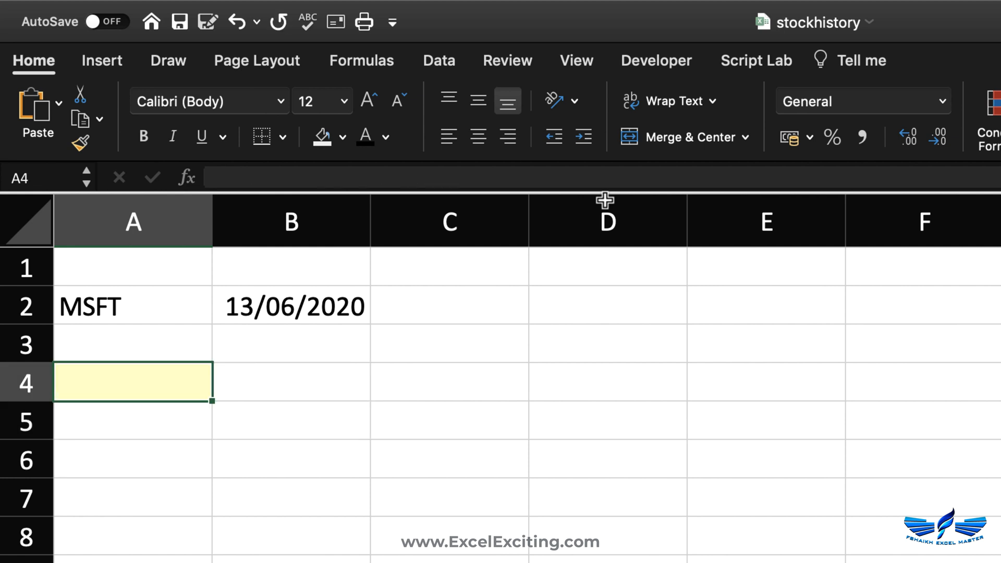
Enter =STOCKHISTORY(A2,B2) for MSFT from 13/06/2020 and move to the CHFSAR sheet
text(=)
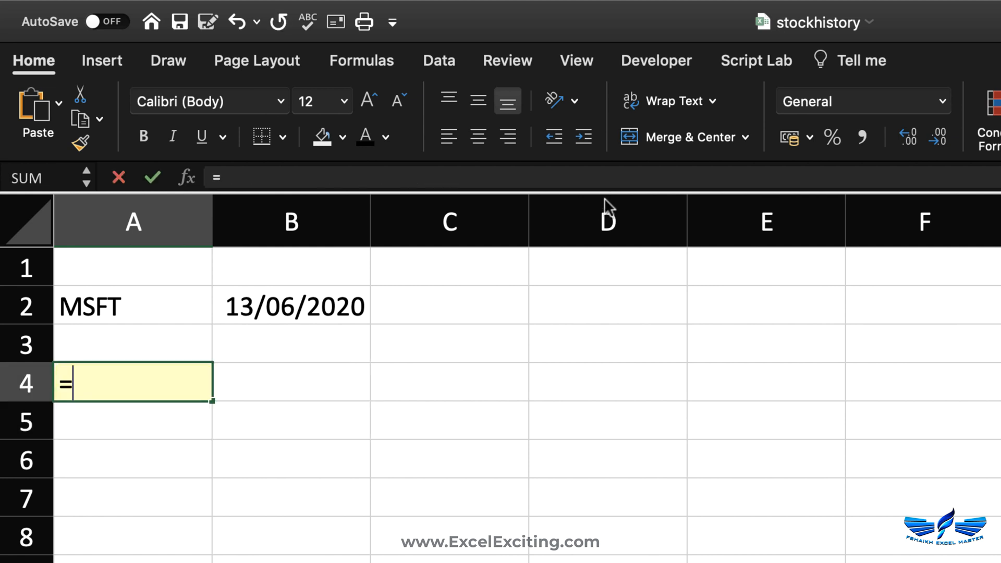
text(STOCKHISTORY()
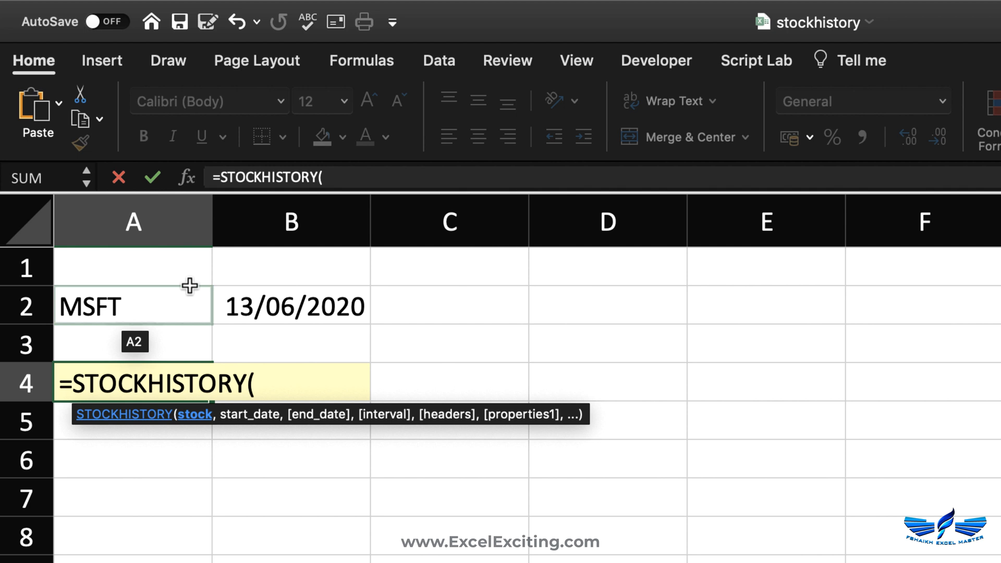
click(133, 306)
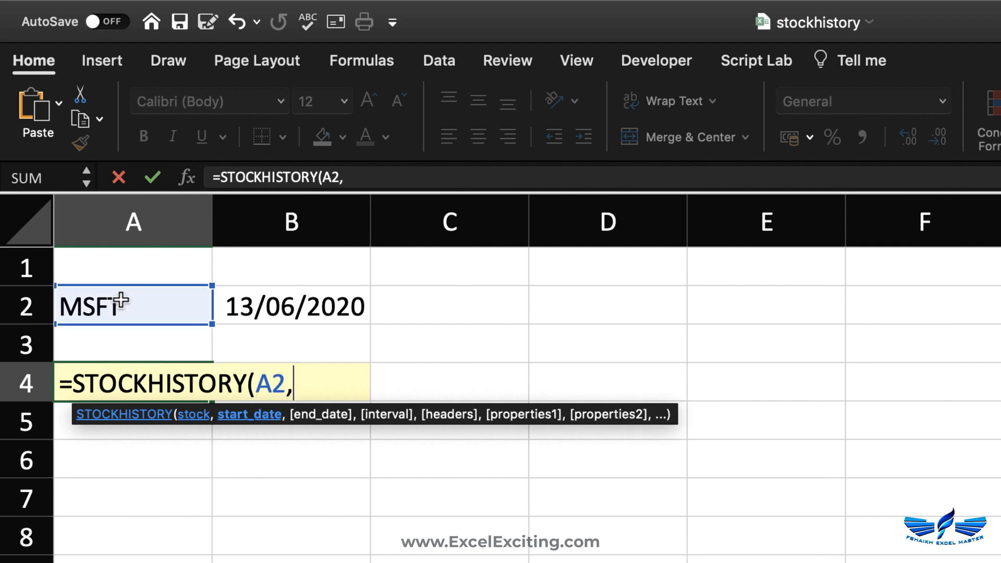
click(291, 305)
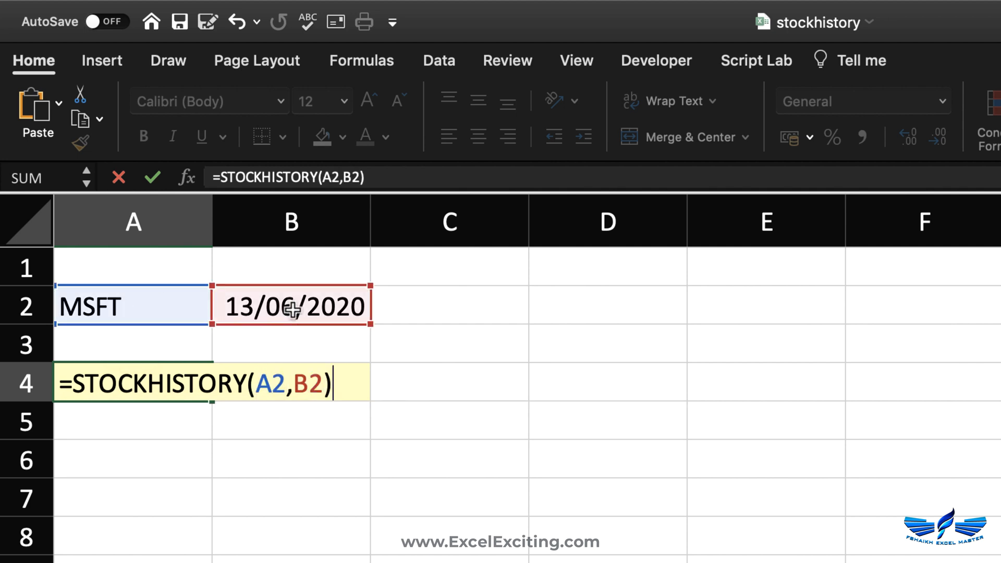
key(Enter)
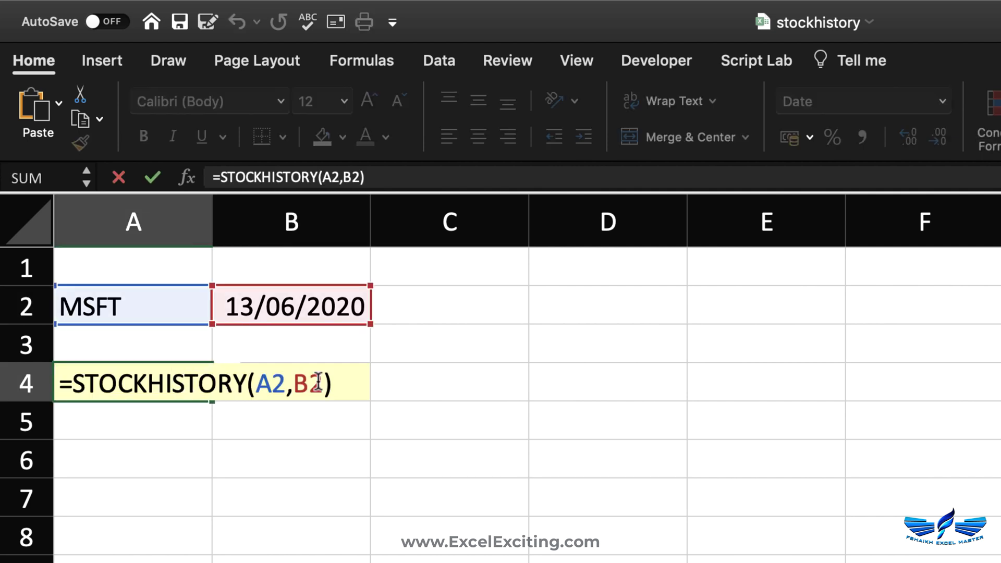
key(Enter)
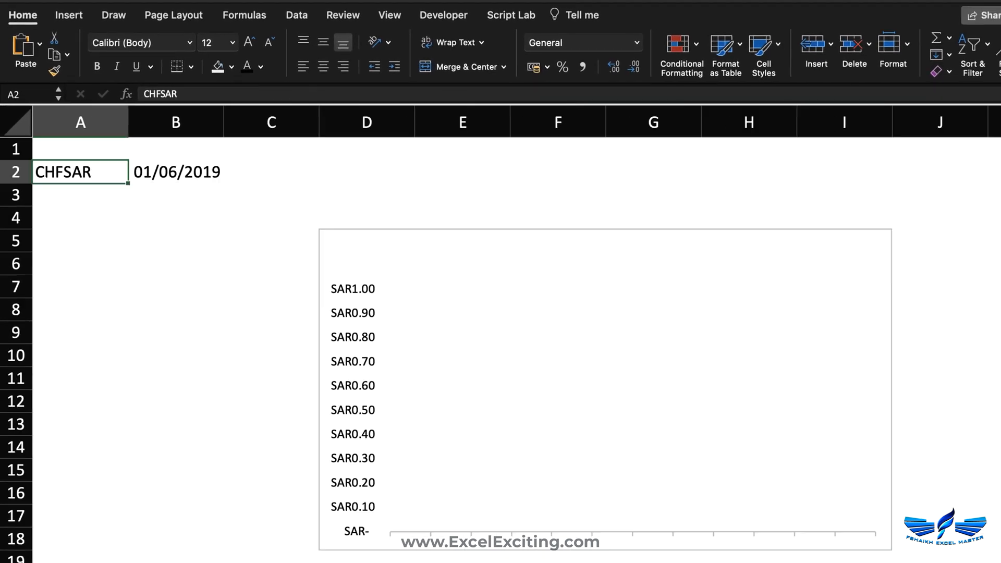
mouse_move(156, 345)
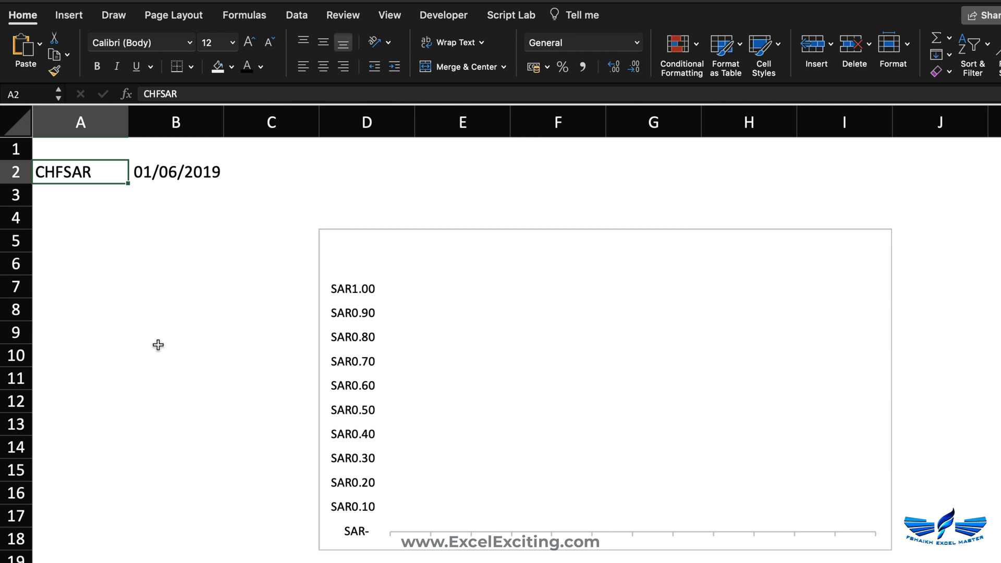
Enter =STOCKHISTORY(A2,B2,,0,1) in A5 for daily CHFSAR rates from 01/06/2019 with headers
click(80, 241)
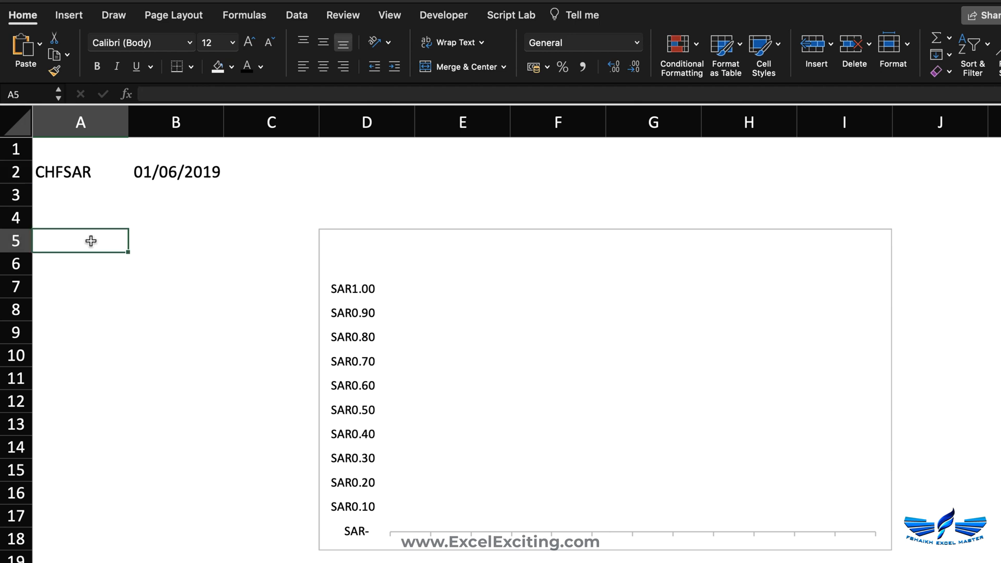
text(=STOCKHISTORY()
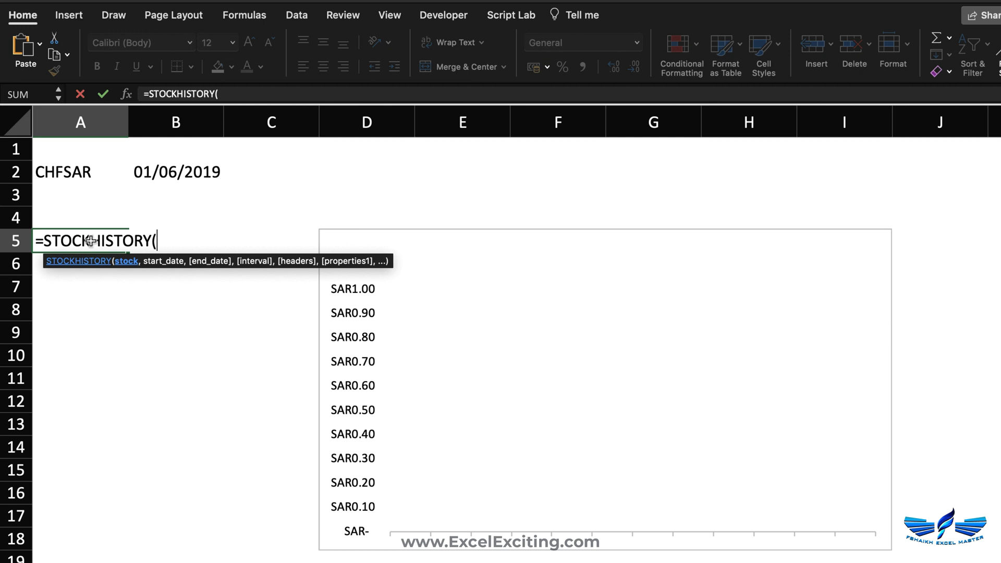
click(63, 172)
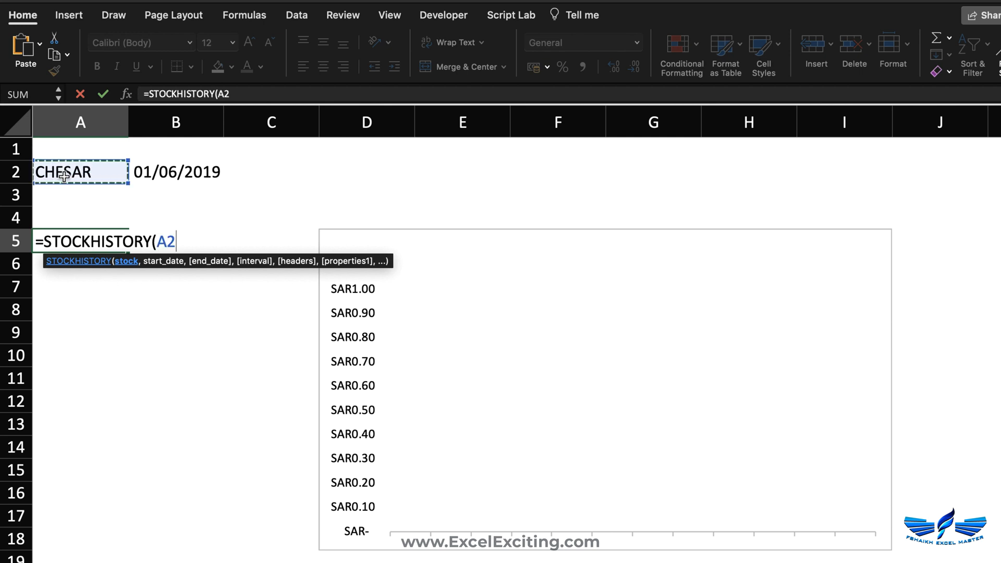
text(,)
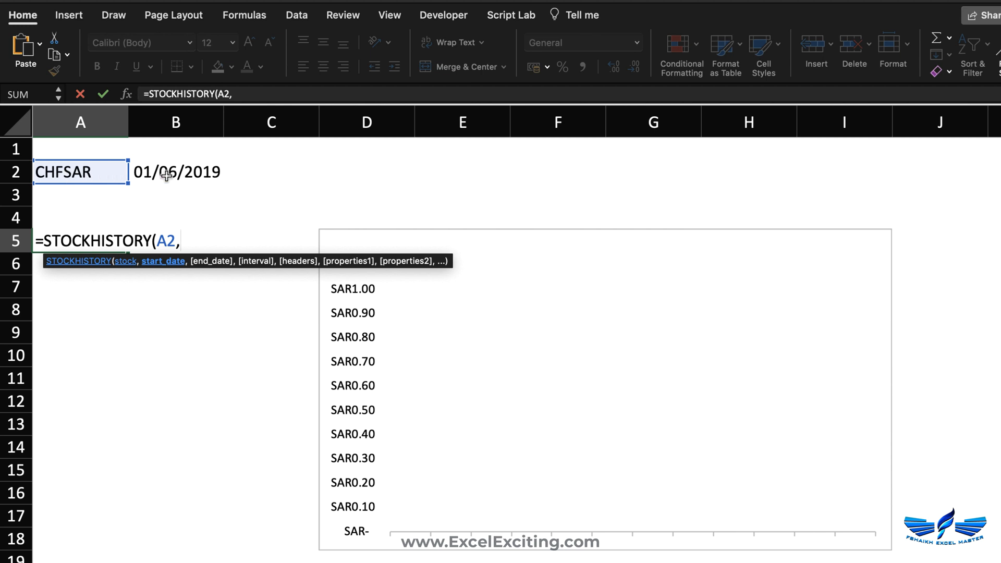
click(176, 172)
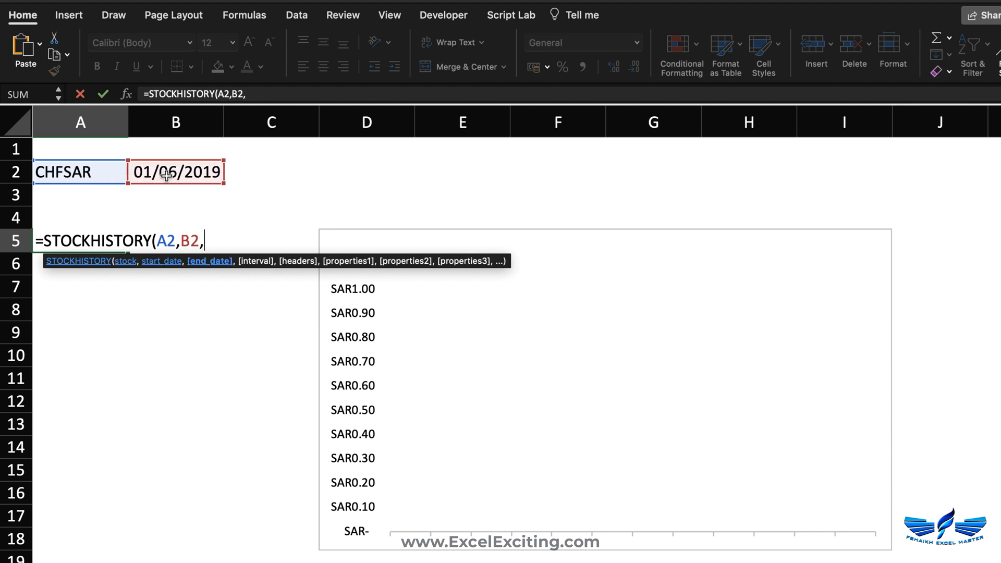
text(,)
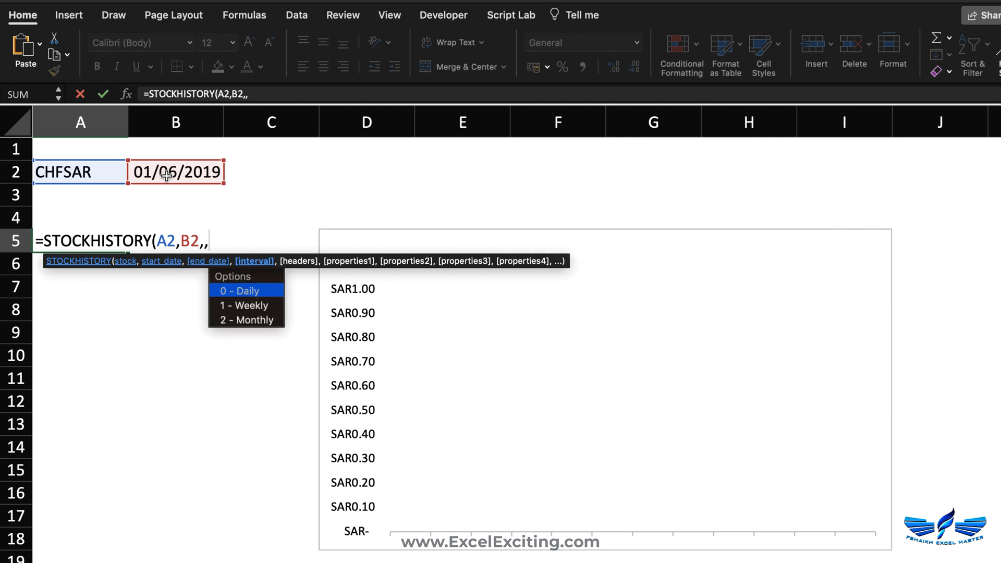
text(0,)
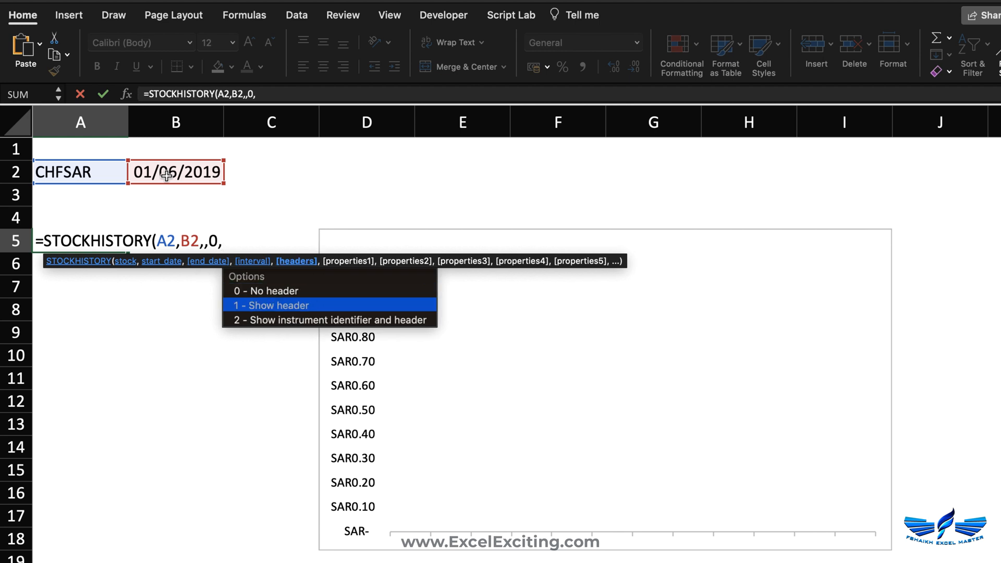
text(1))
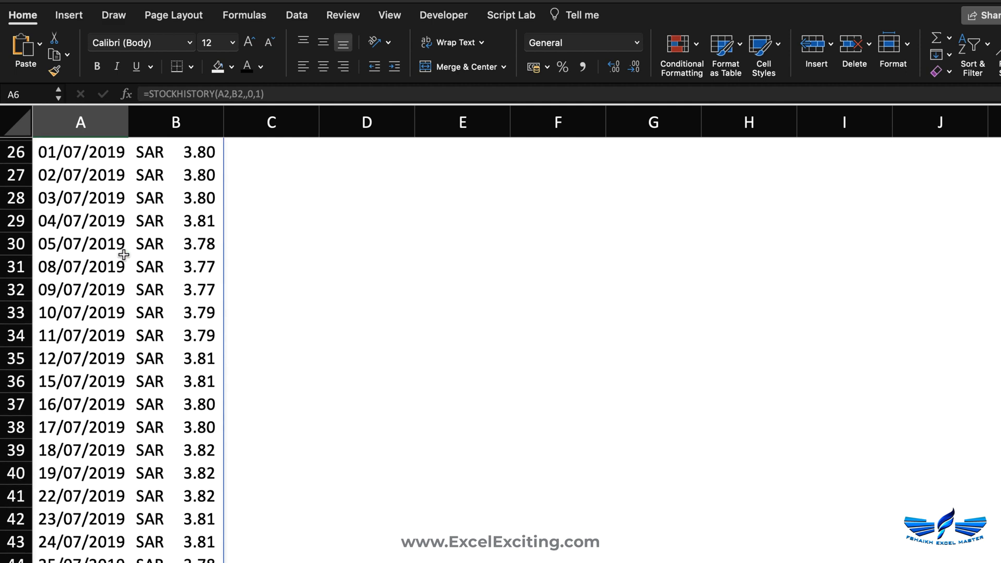
Change the interval argument to 2 so the table and area chart show monthly closes
scroll(down, 3)
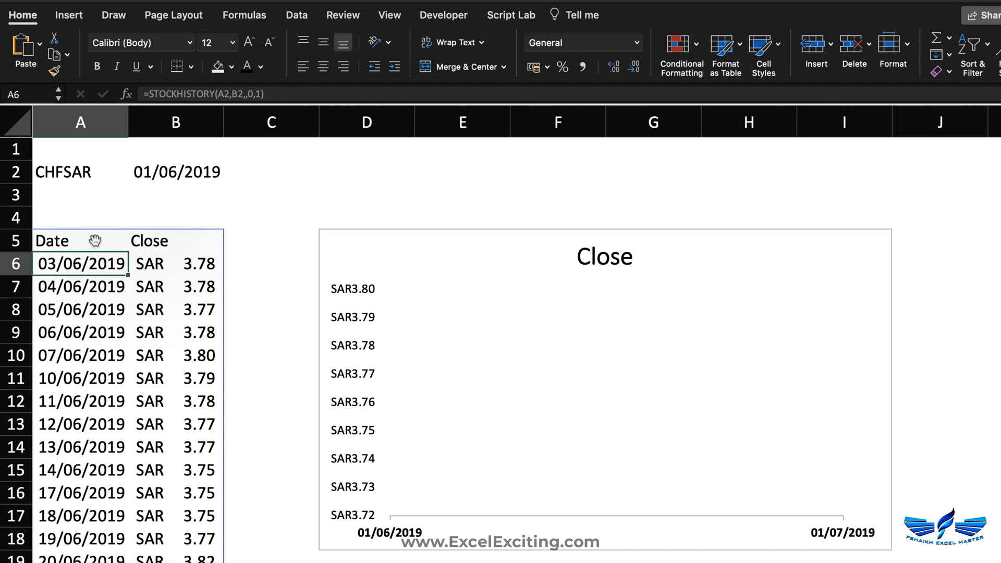
click(80, 241)
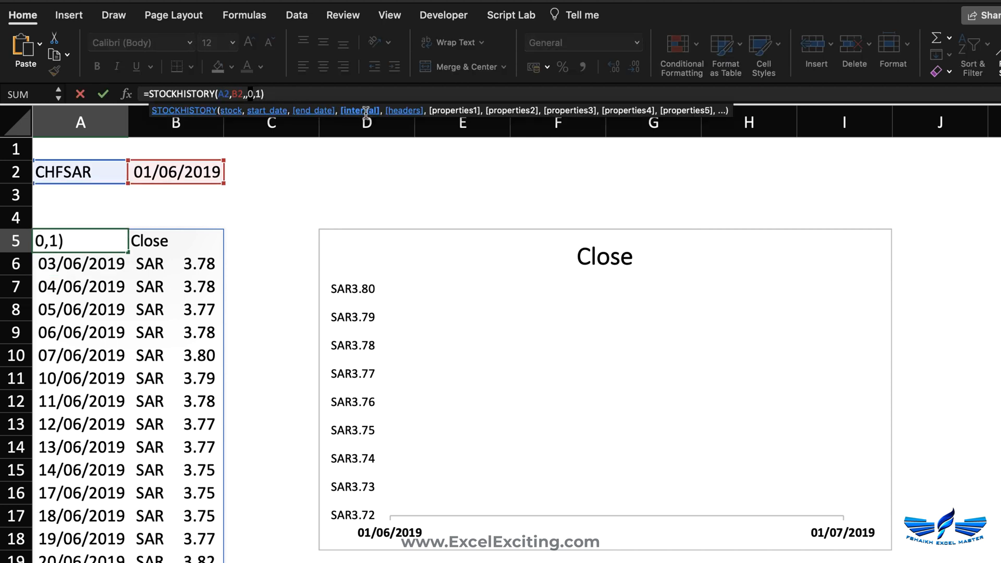
text(1)
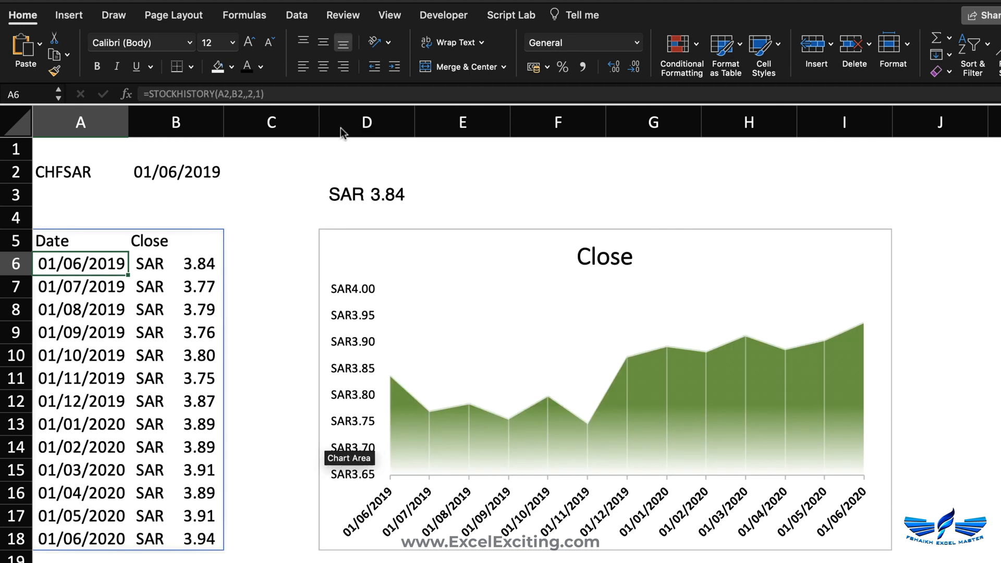
click(62, 172)
text(C)
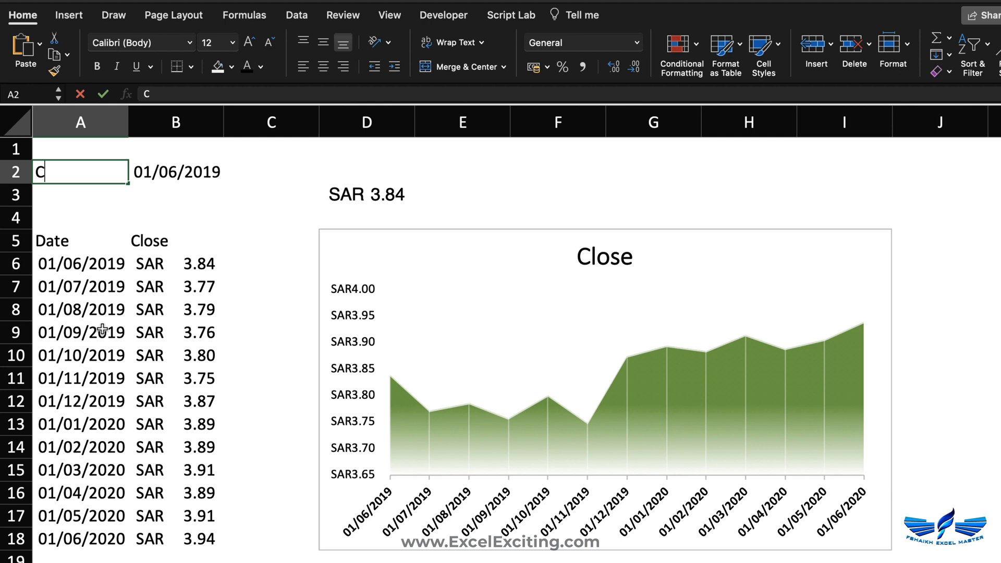
Retype the currency pair in A2 (CHFAED, CHFSAR) and inspect the XLOOKUP headline price in D3
text(HFAED)
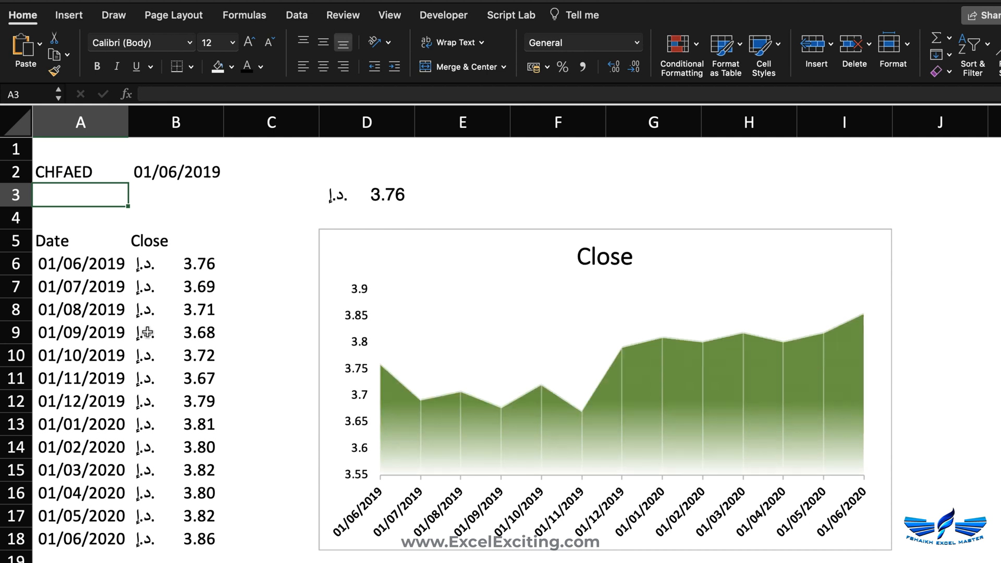
text(CHFSAR)
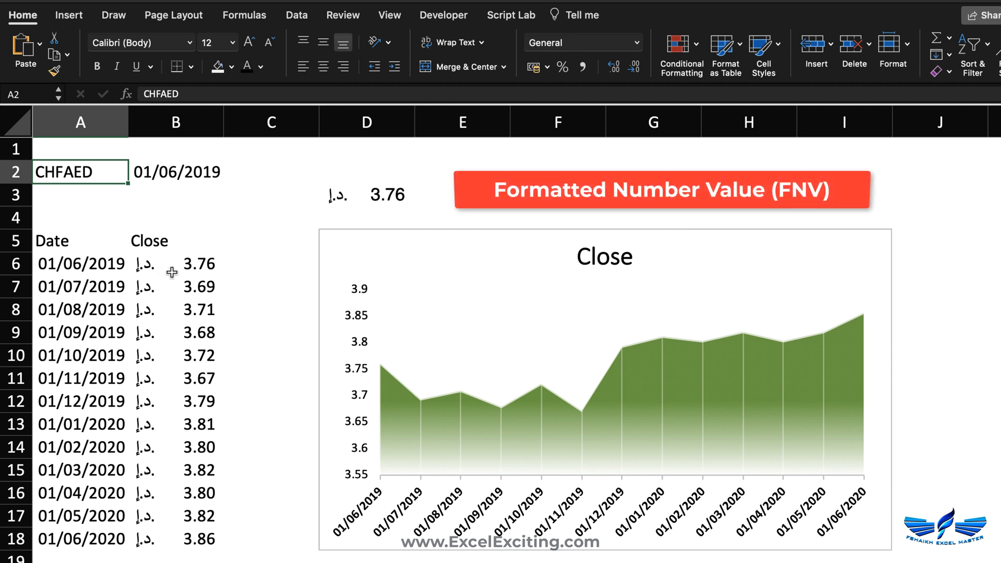
click(367, 194)
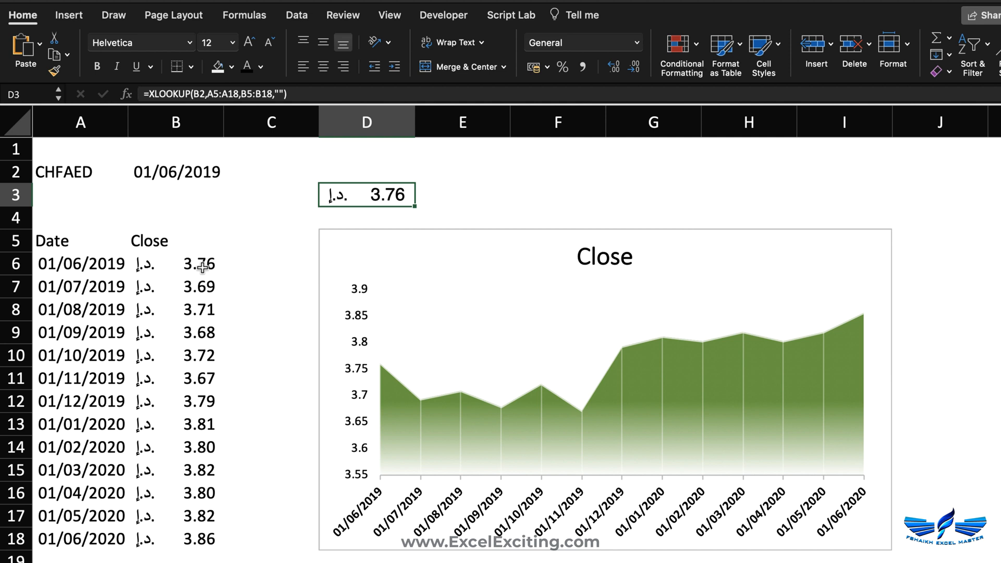
mouse_move(323, 217)
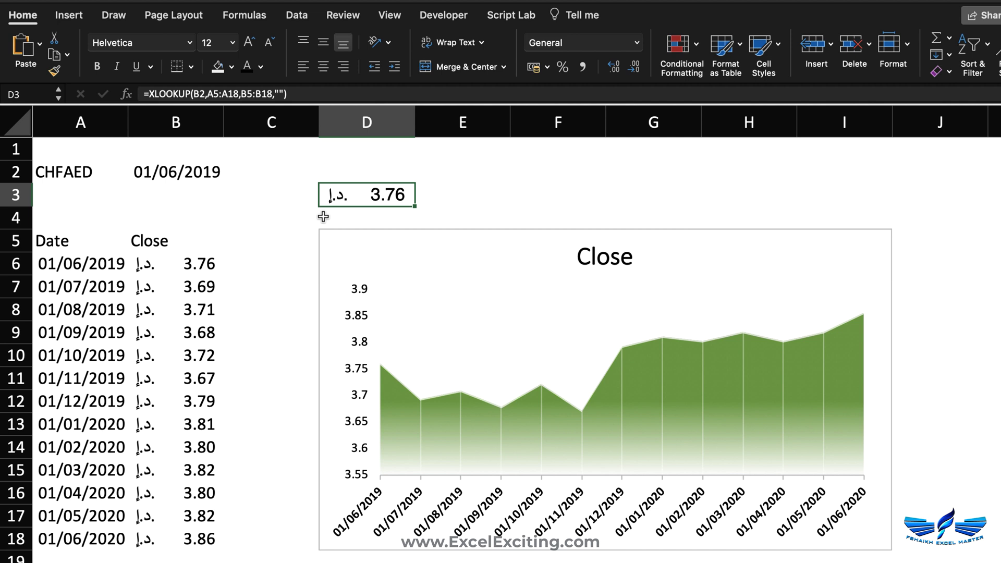
click(63, 171)
text(SARINR)
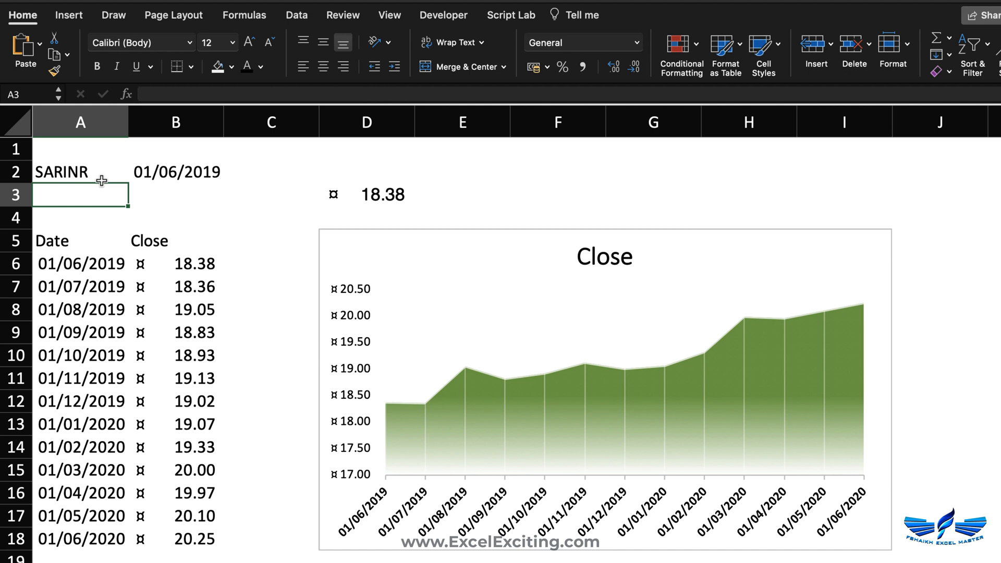
click(161, 263)
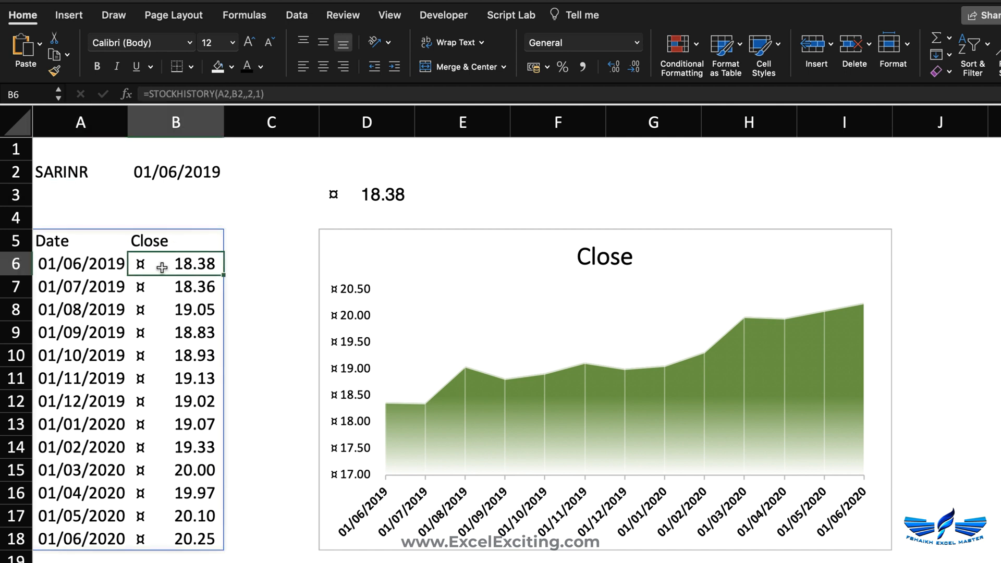
mouse_move(142, 428)
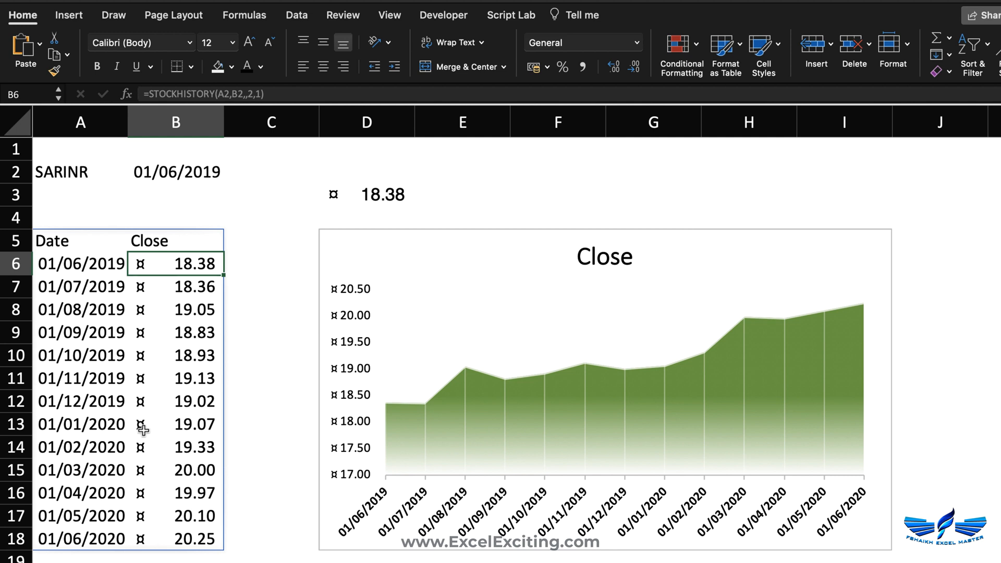
mouse_move(153, 275)
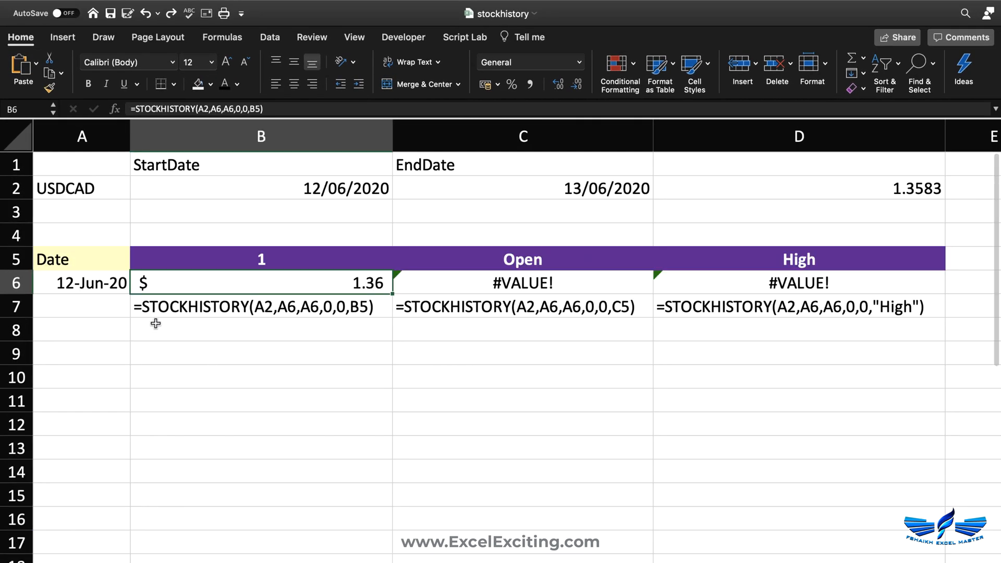
drag(82, 258, 82, 377)
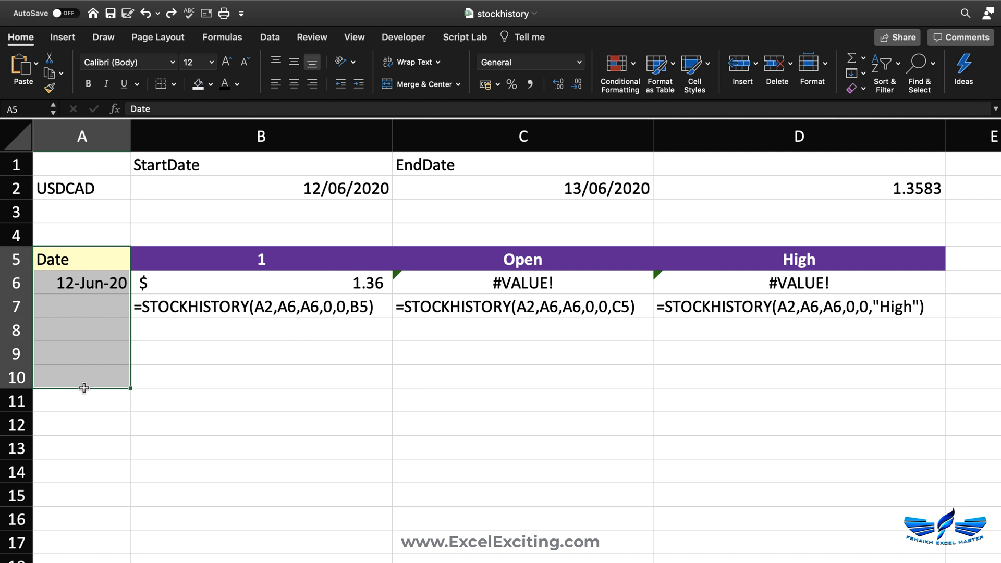
click(81, 283)
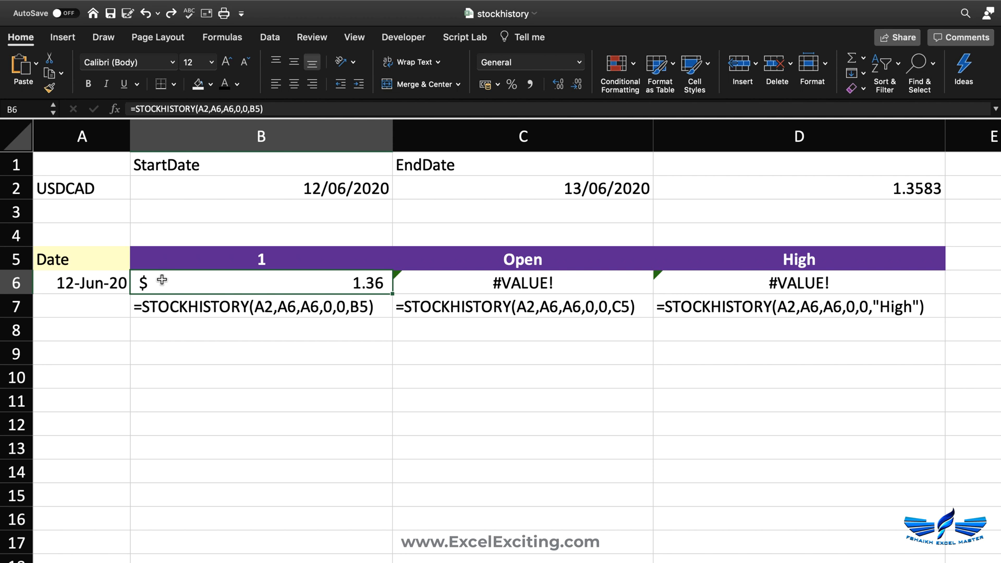
mouse_move(204, 286)
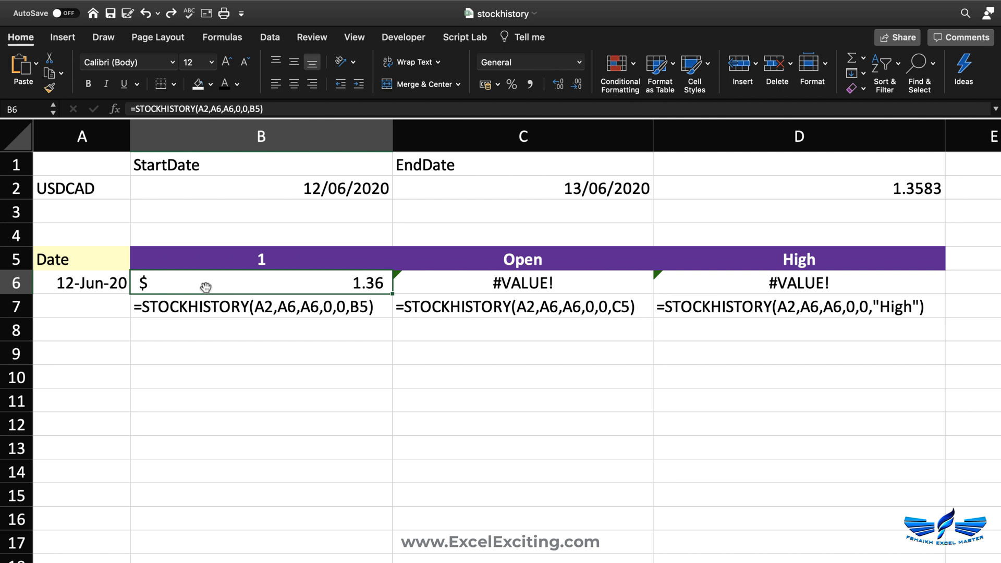
click(986, 13)
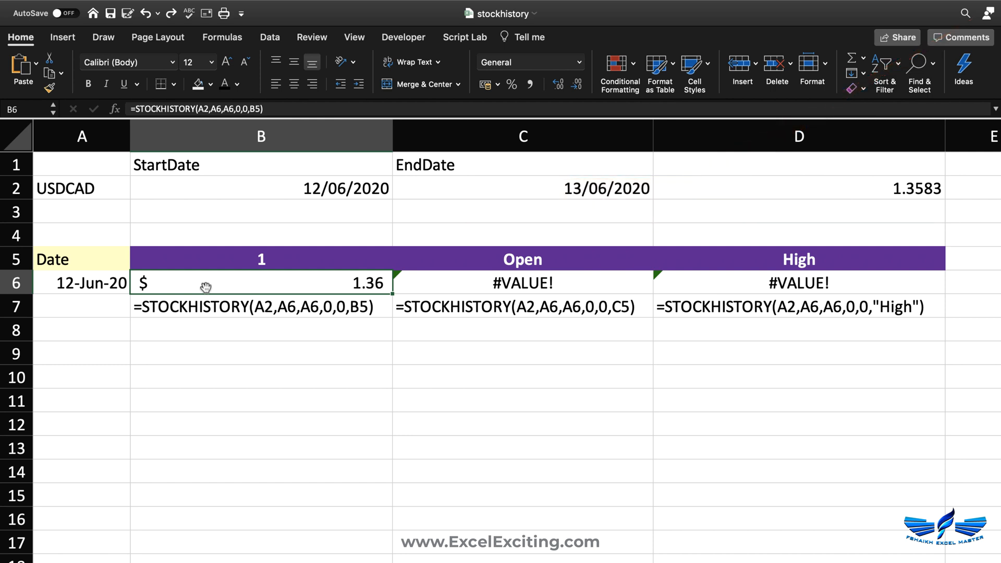
double_click(261, 284)
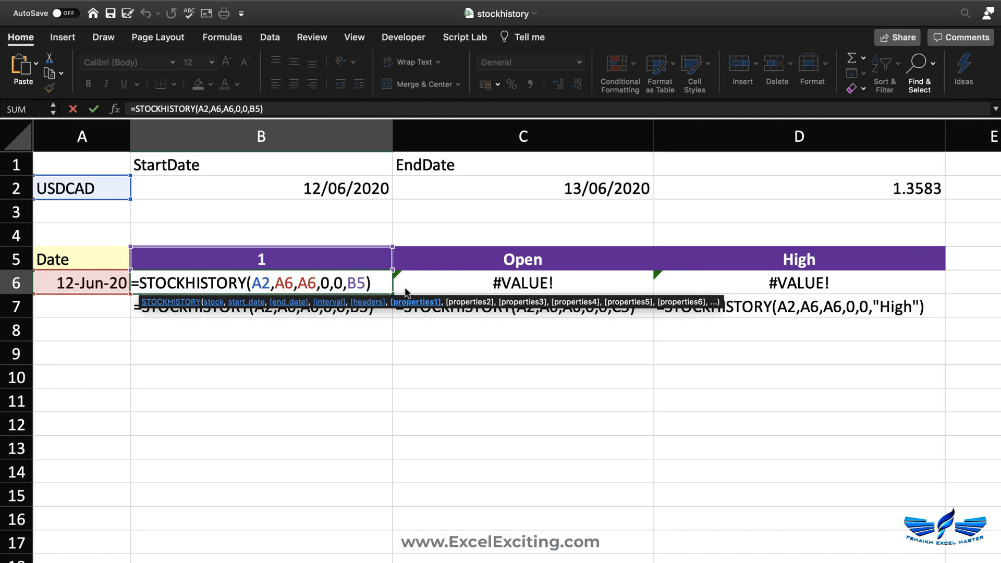
key(Enter)
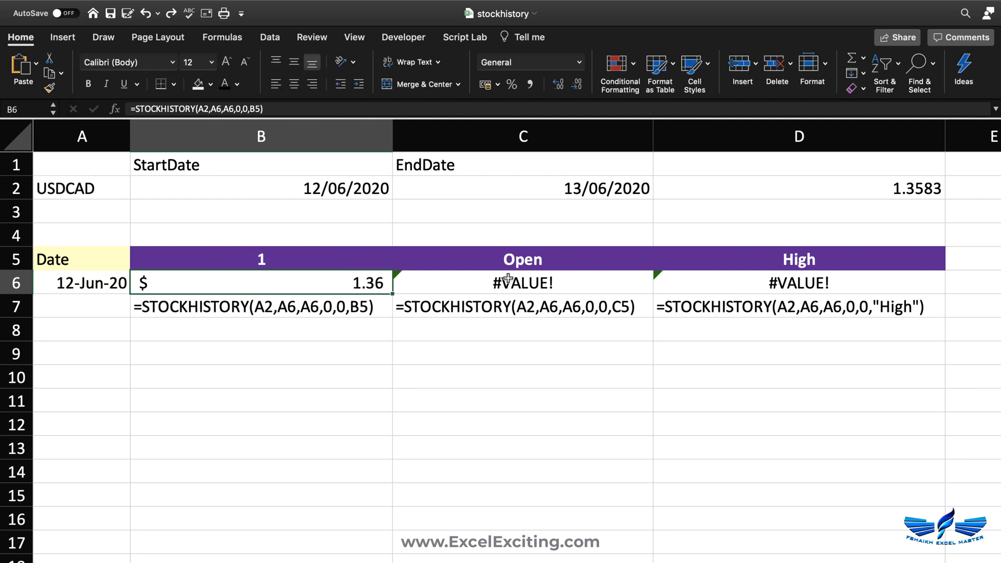
click(522, 283)
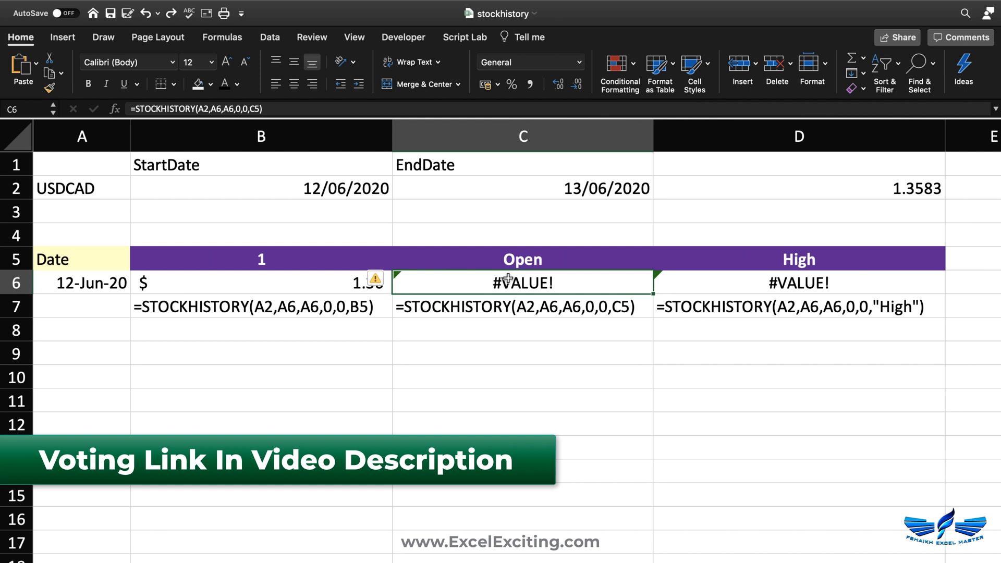
click(260, 282)
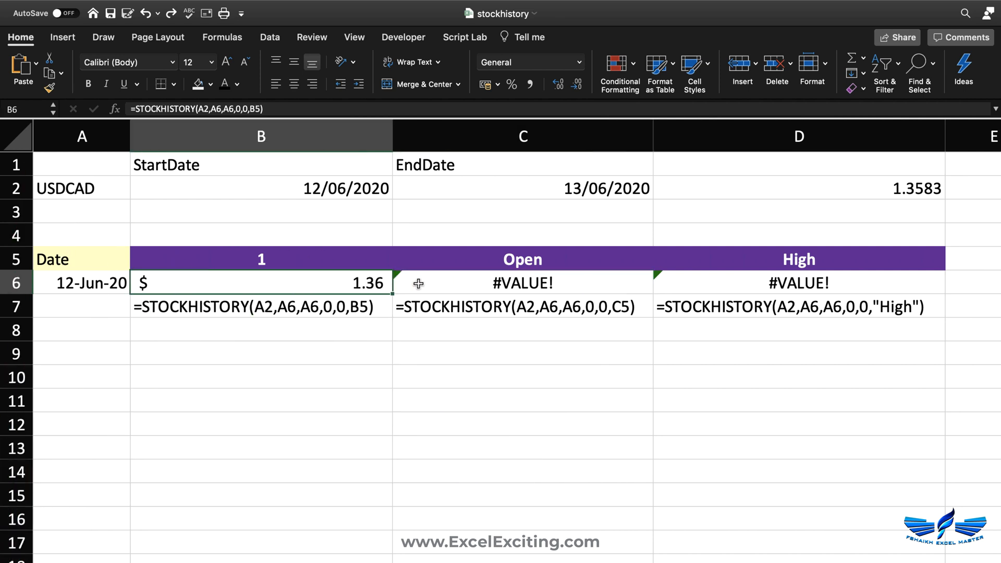
click(523, 283)
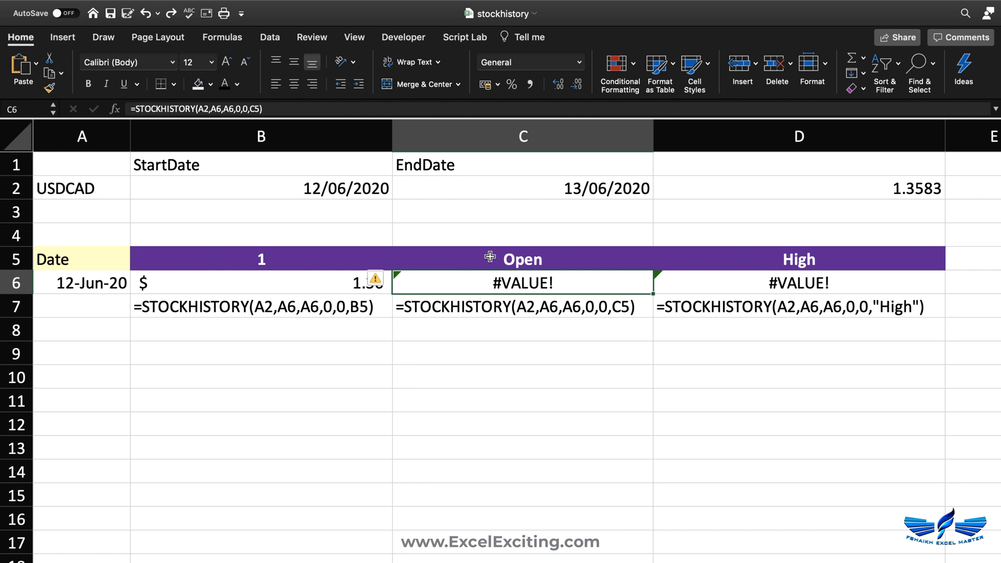
double_click(522, 283)
text(2)
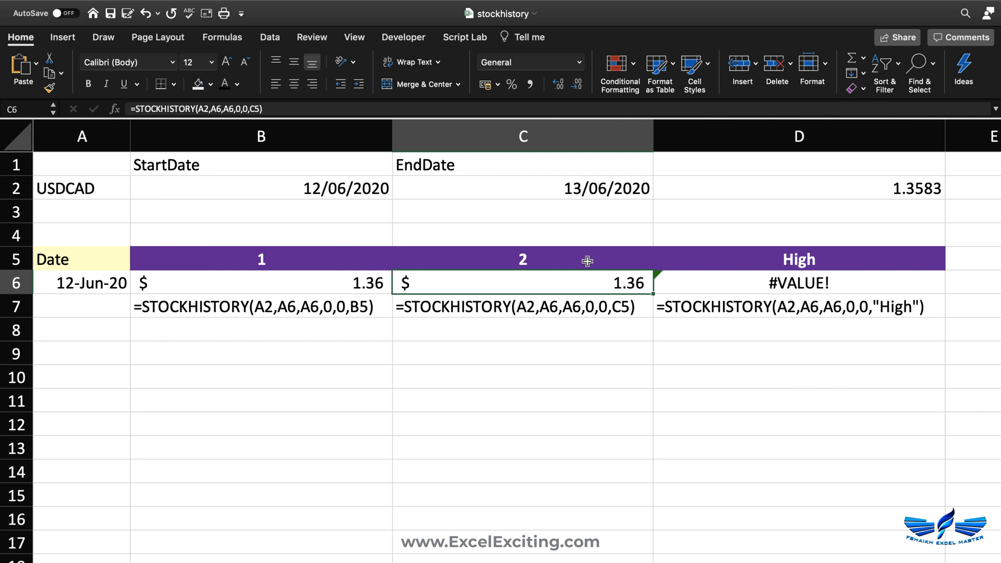
click(523, 259)
text(Open)
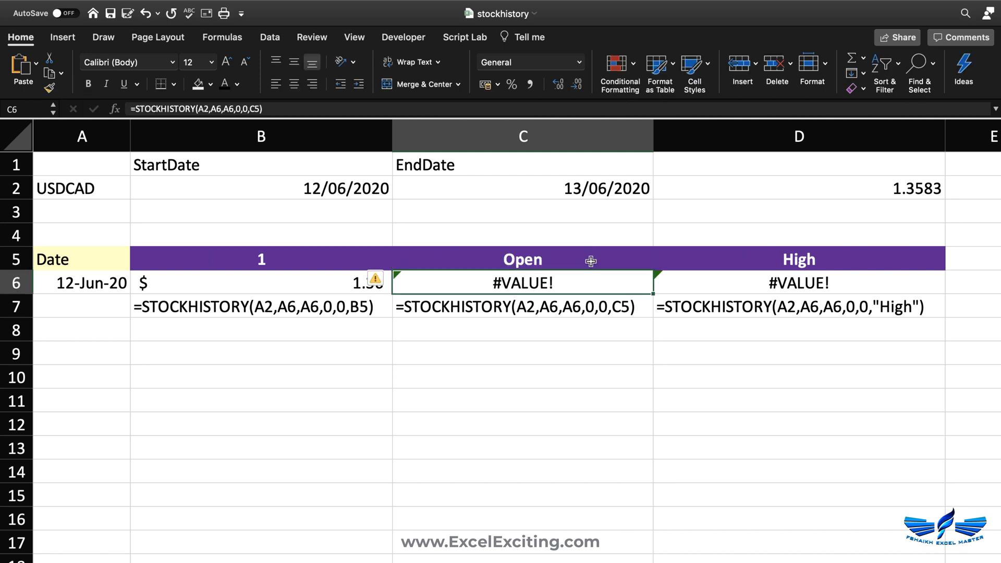
mouse_move(675, 285)
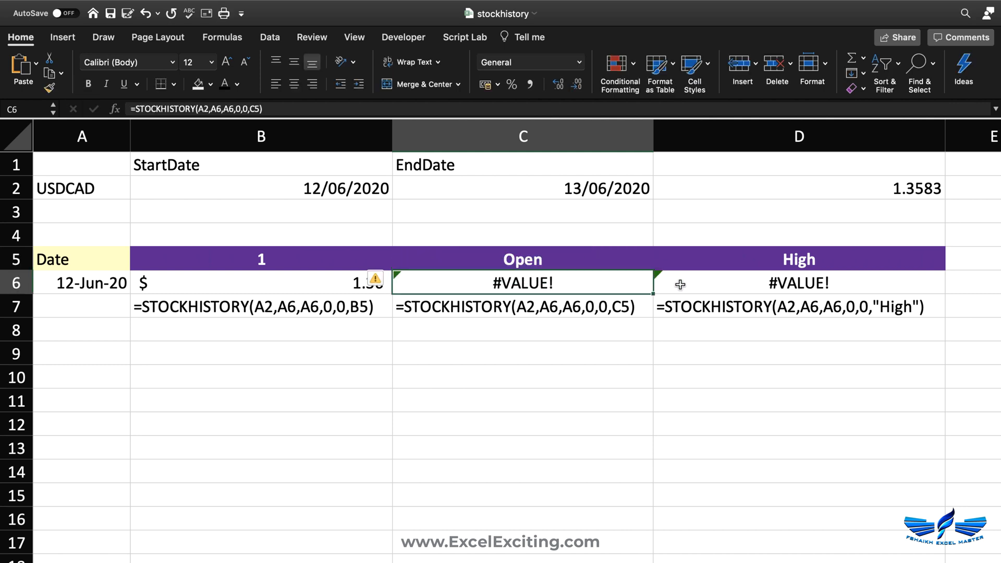
click(798, 283)
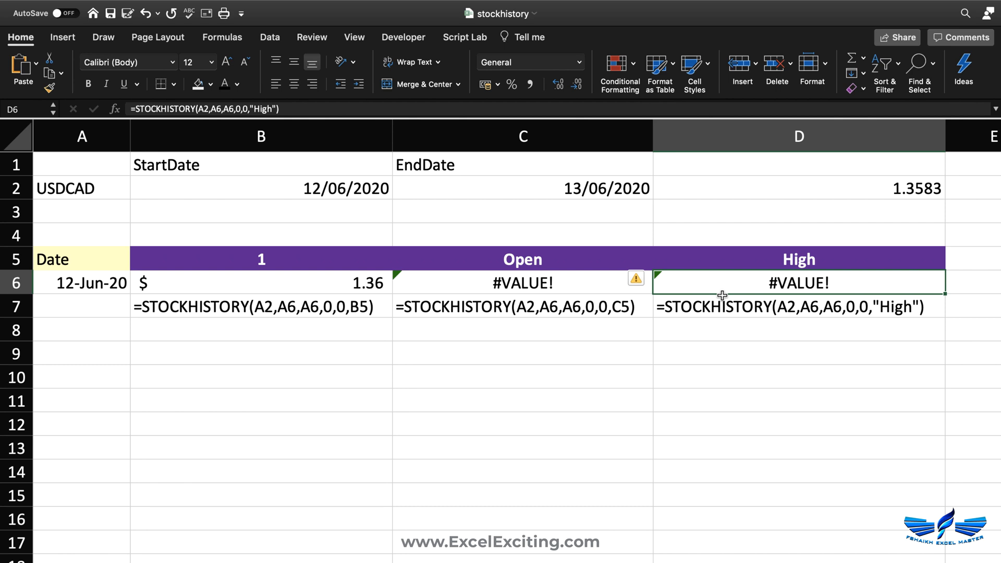
mouse_move(743, 268)
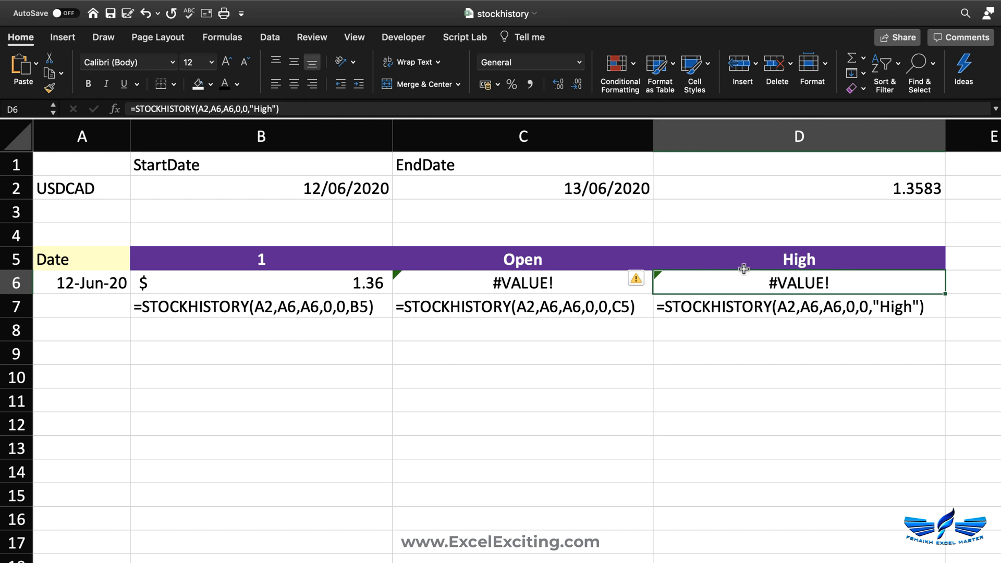
click(799, 232)
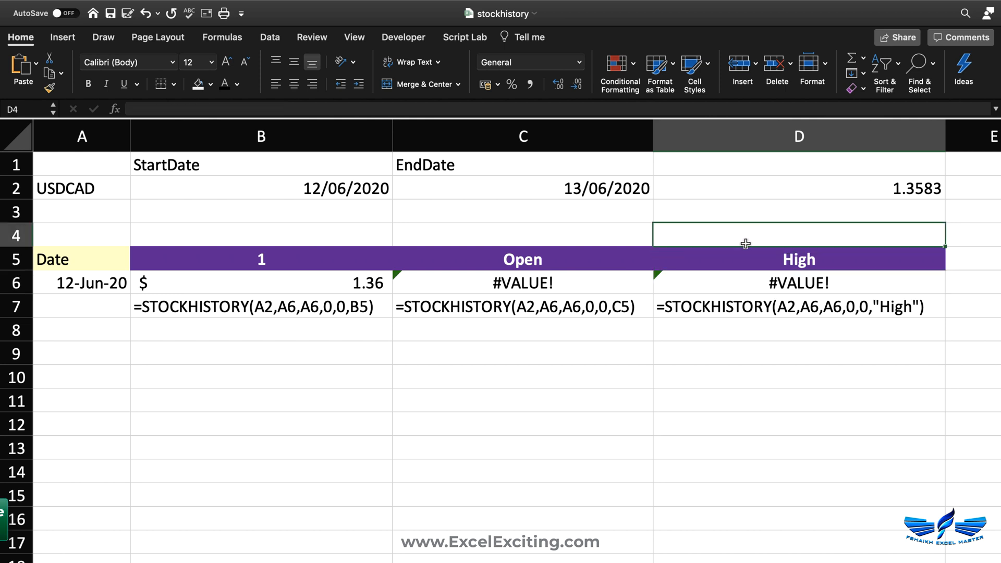